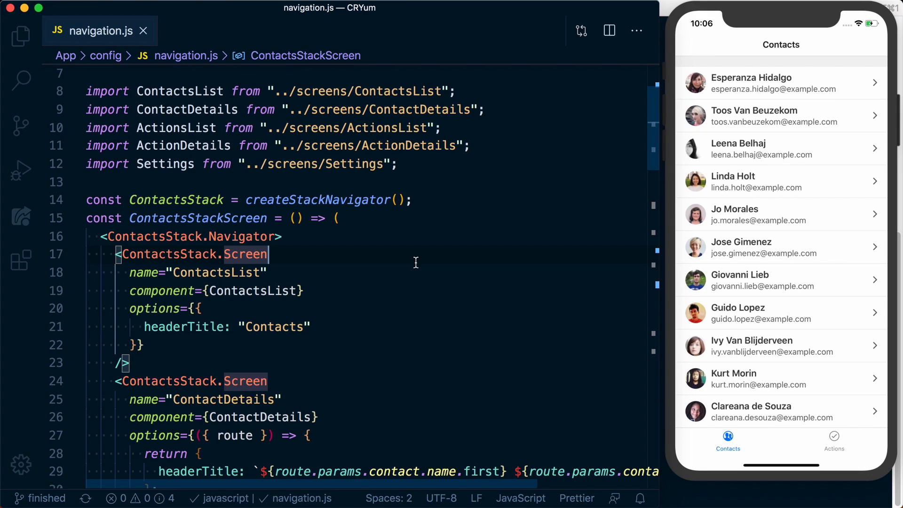
pyautogui.moveTo(411, 156)
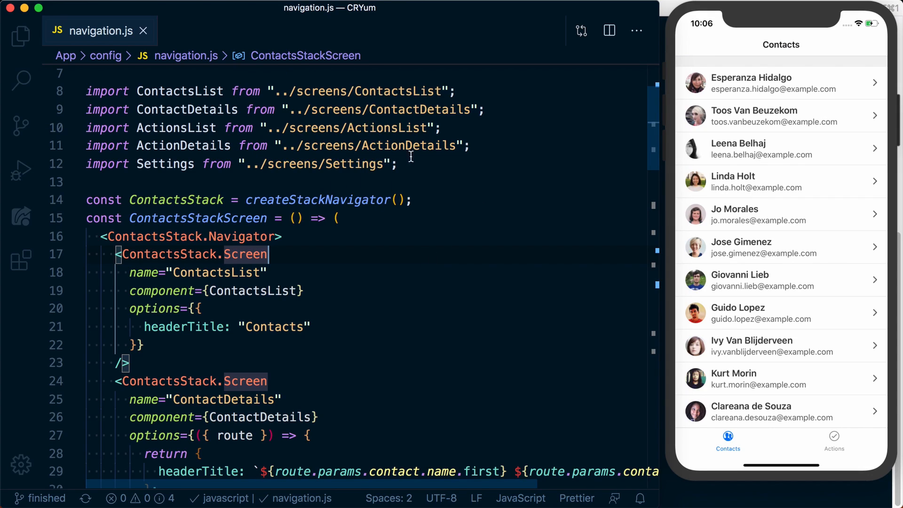
# Add import lines for SignIn and SignUp from '../screens/' in navigation.js.
pyautogui.write('import S')
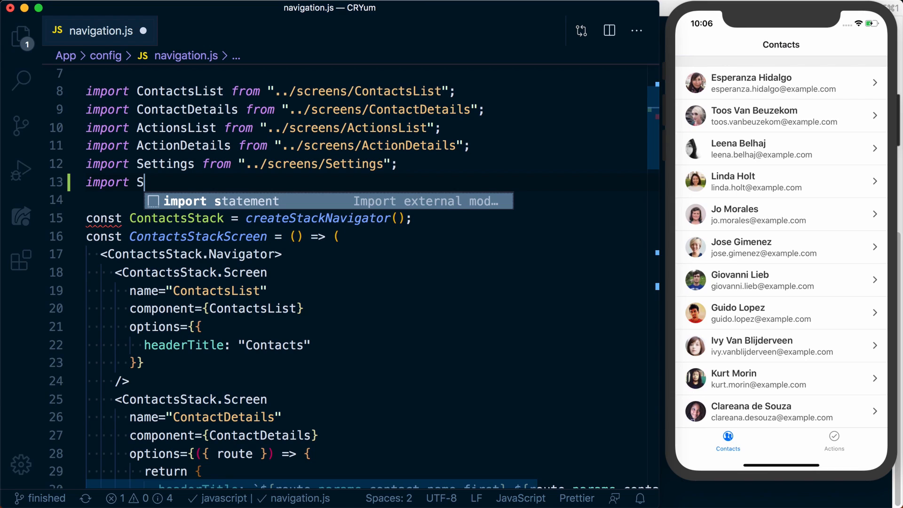
pyautogui.write("ignIn from '../screens/SignIn';")
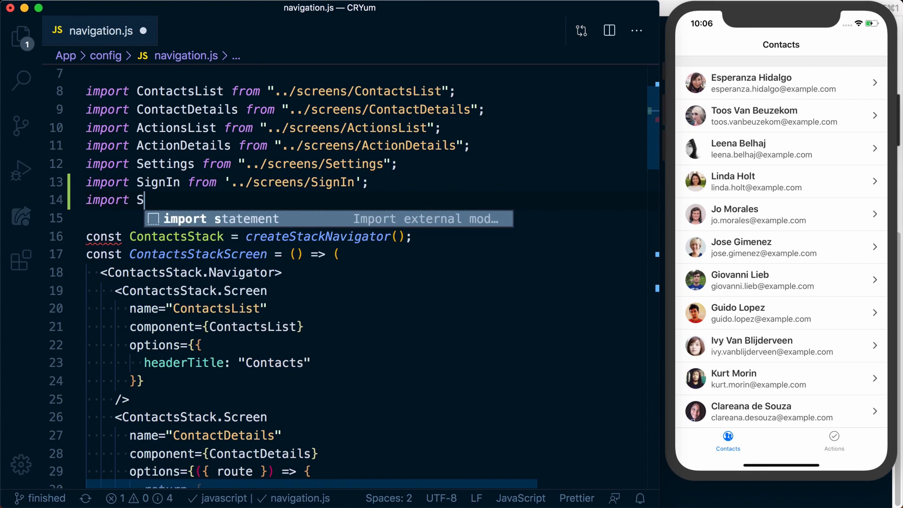
pyautogui.write("ignUp from '../screens/Si")
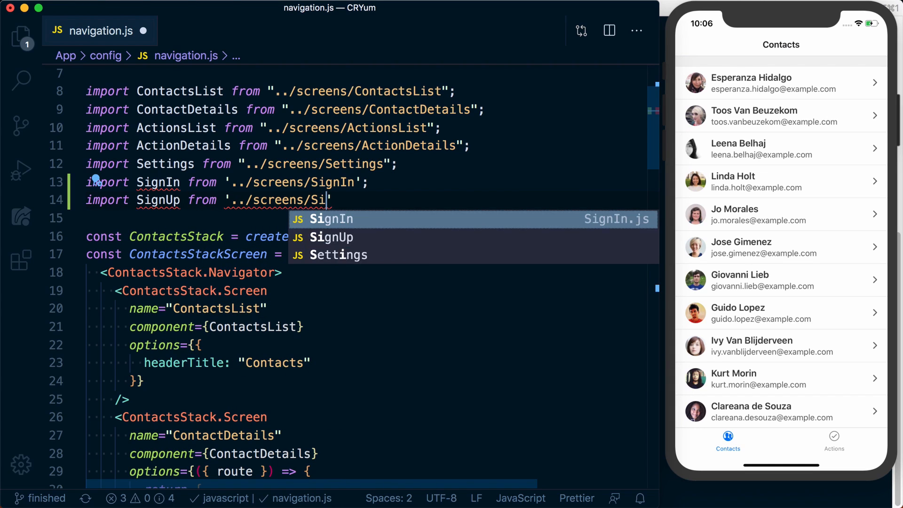
# Define an AuthStack via createStackNavigator with SignIn and SignUp screens.
pyautogui.scroll(-3)
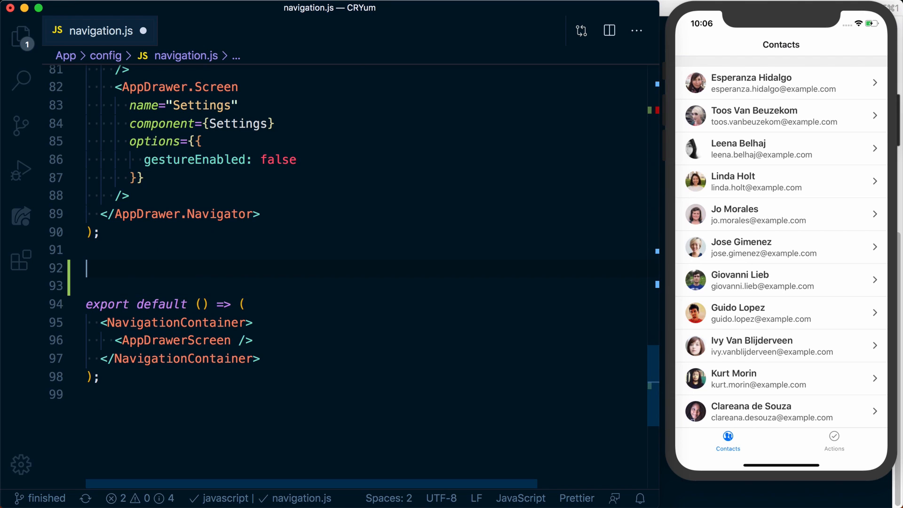
pyautogui.write('const SignI')
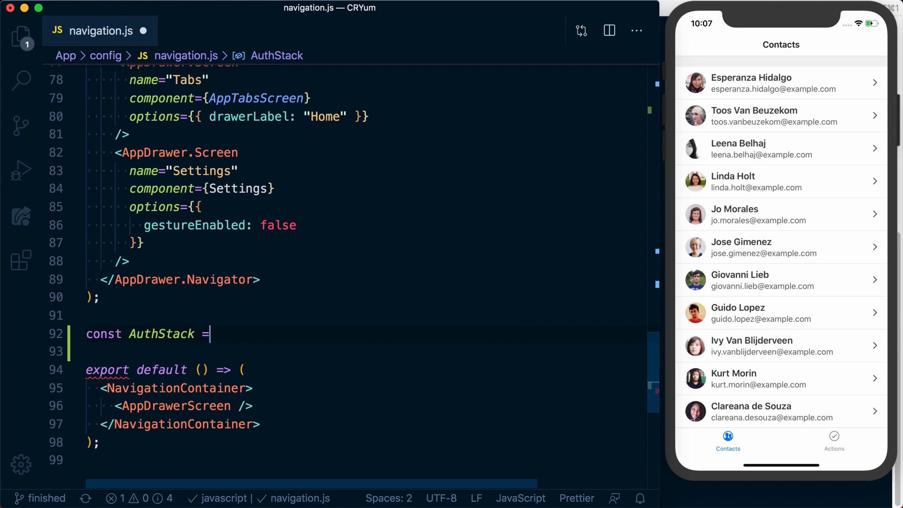
pyautogui.write('createStackNavigator();')
pyautogui.write('<')
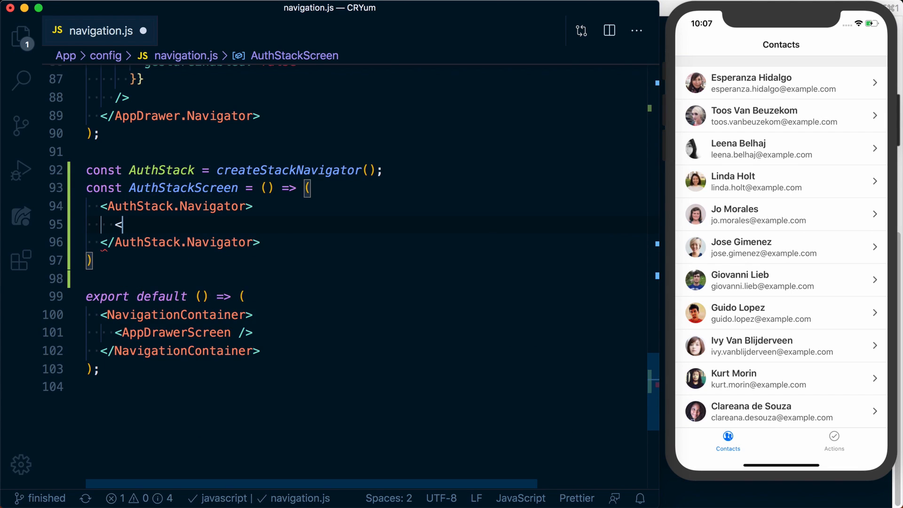
pyautogui.write('AuthStack.Screen name="SignIn" component={SignIn} />')
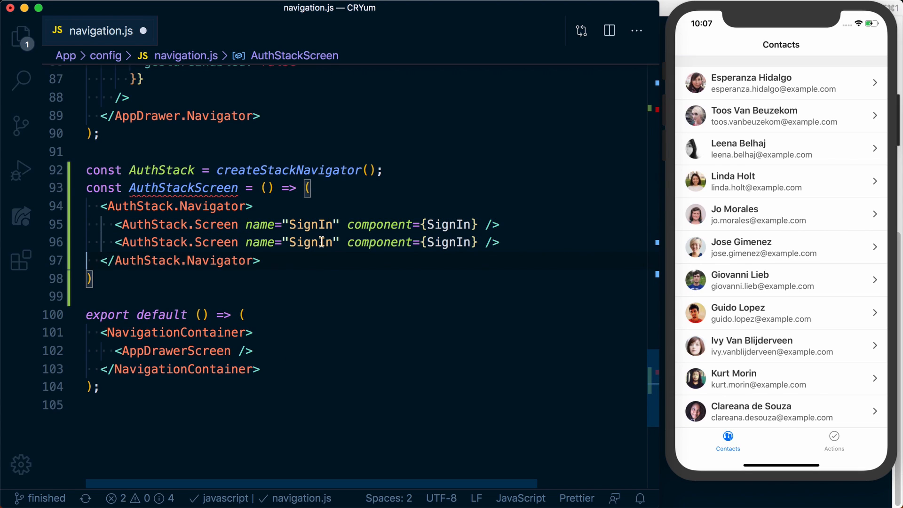
pyautogui.write('SignUp')
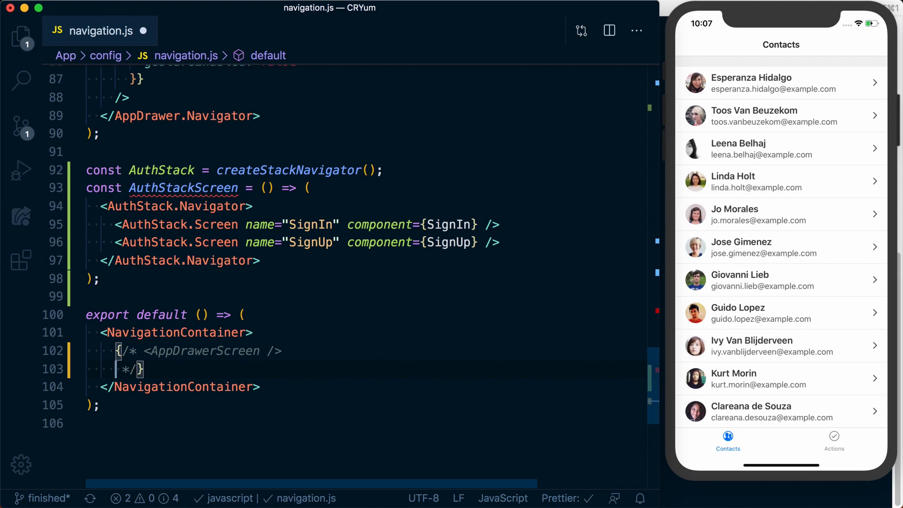
# Render <AuthStackScreen /> in place of the drawer, then go to SignIn.js.
pyautogui.write('<AuthStackScreen />')
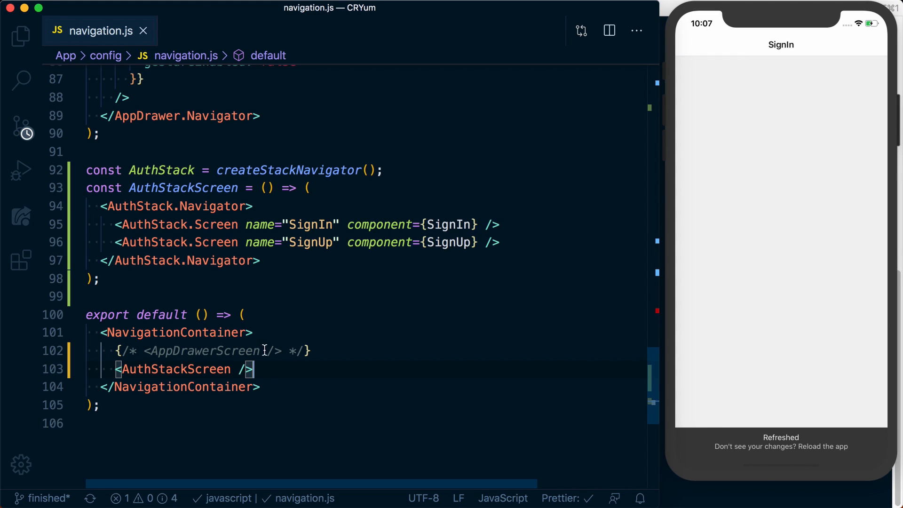
pyautogui.click(388, 170)
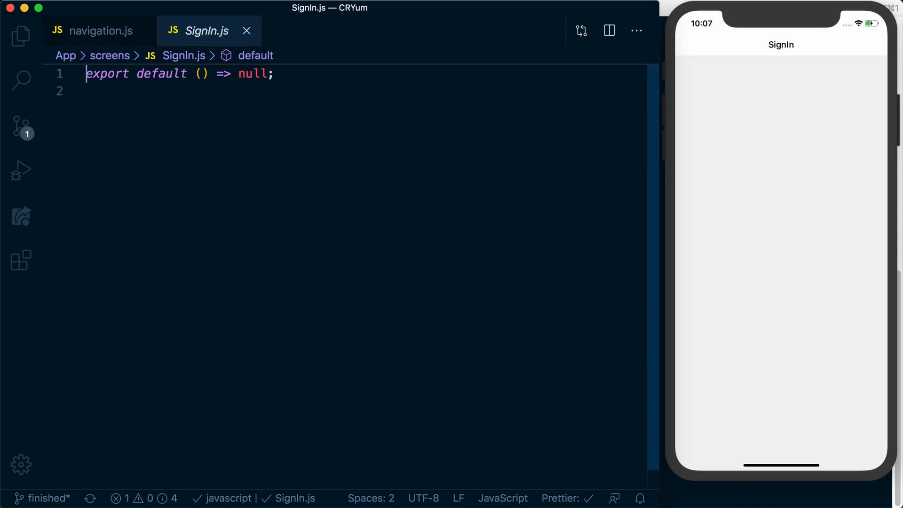
# Import React and Button from 'react-native' at the top of SignIn.js.
pyautogui.press('Enter')
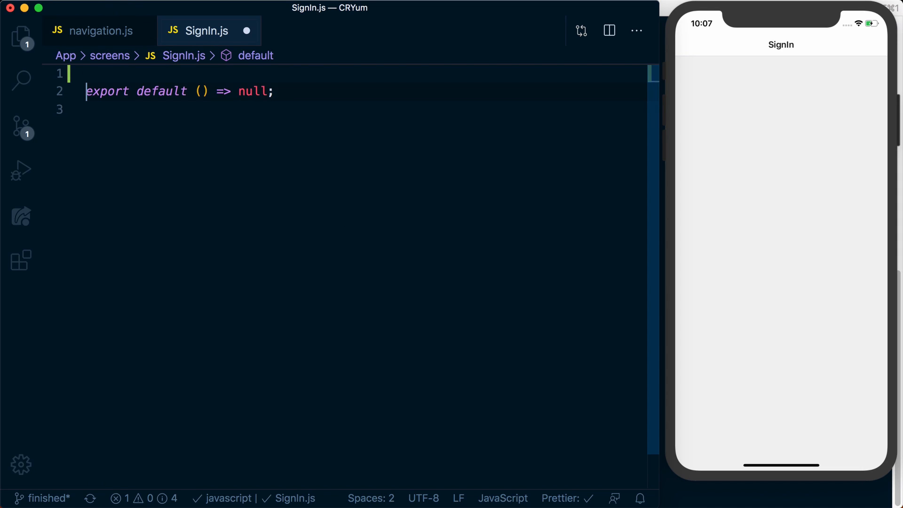
pyautogui.write('import')
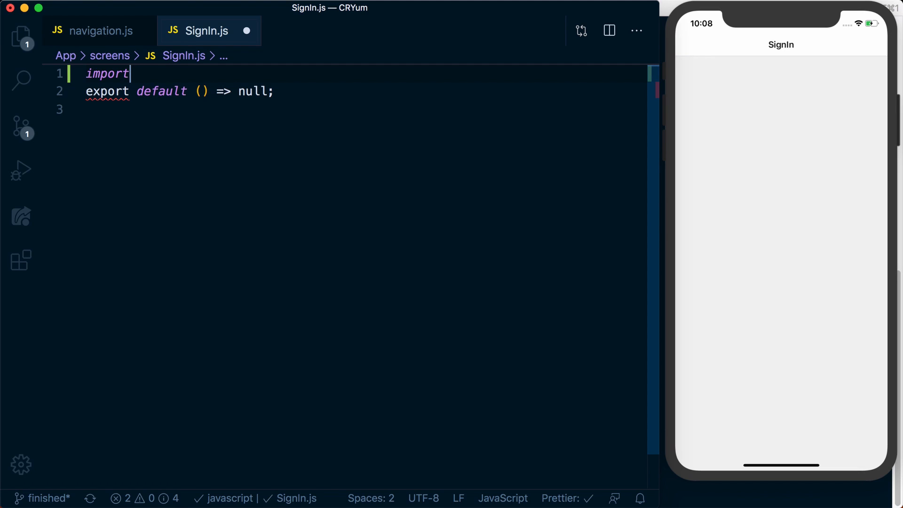
pyautogui.write("{ Button } from 'react-native';")
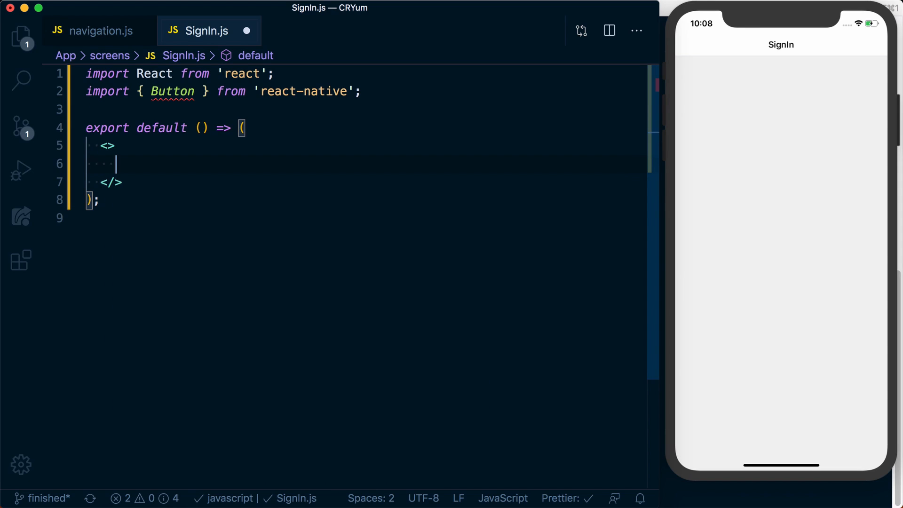
# Return Sign In and Sign Up buttons, Sign Up calling navigation.push("SignUp").
pyautogui.write('<Button title="Sign In" onP')
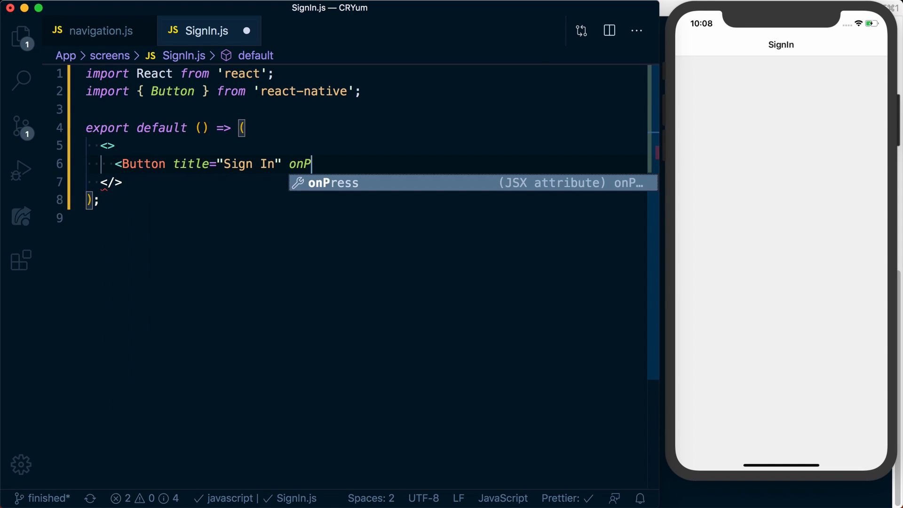
pyautogui.write("ress={() => alert('todo!')} />")
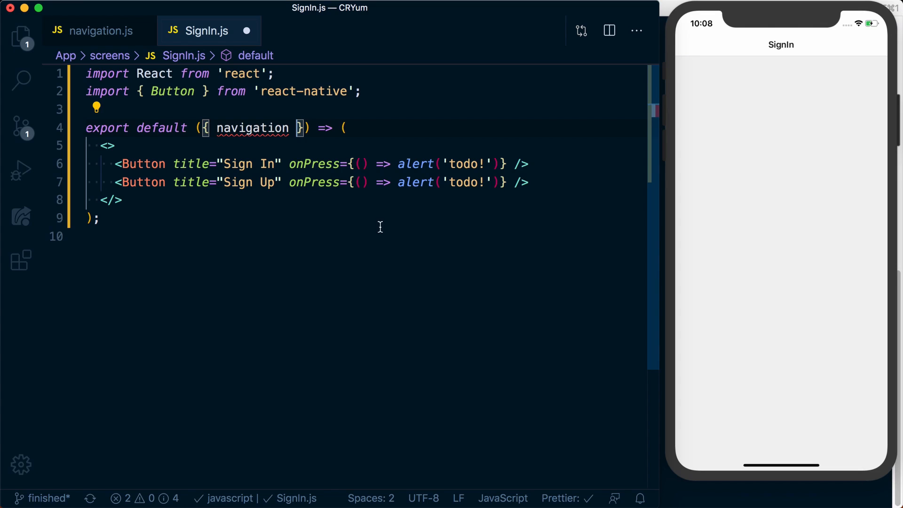
pyautogui.write('navigation.puhs')
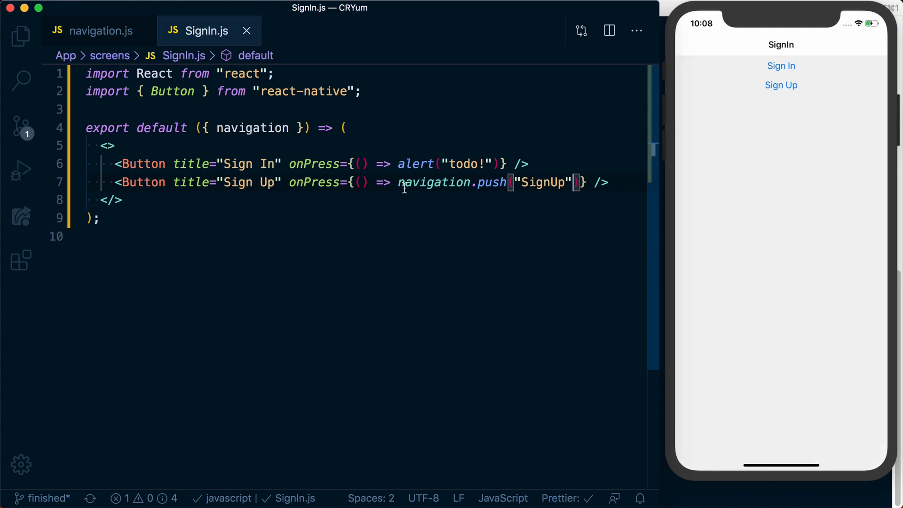
pyautogui.click(780, 85)
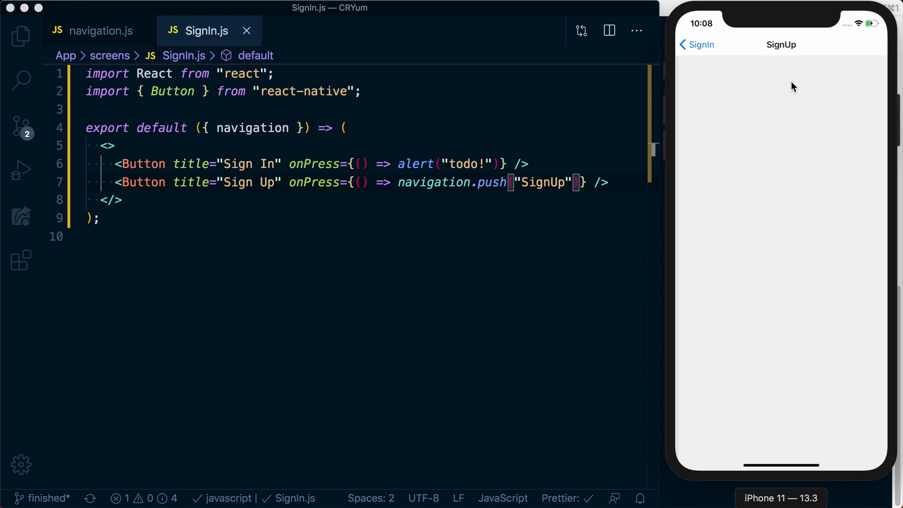
pyautogui.click(696, 44)
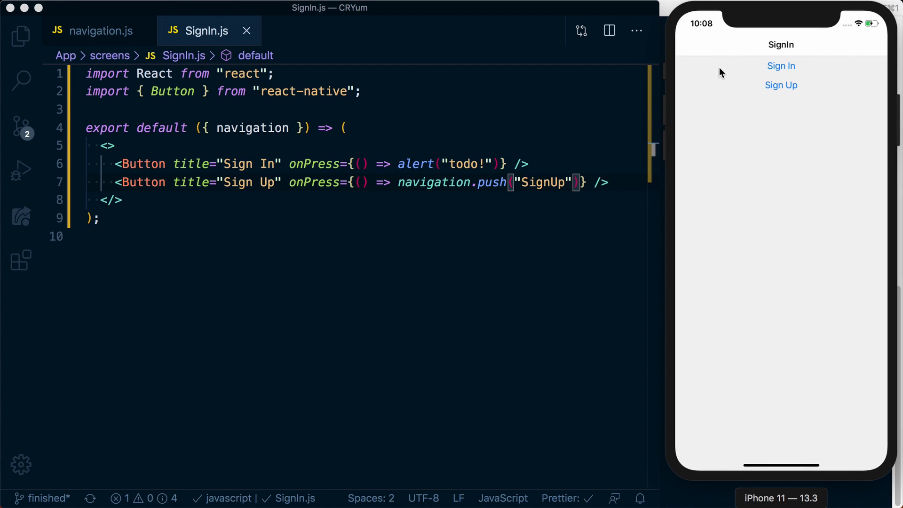
pyautogui.click(97, 31)
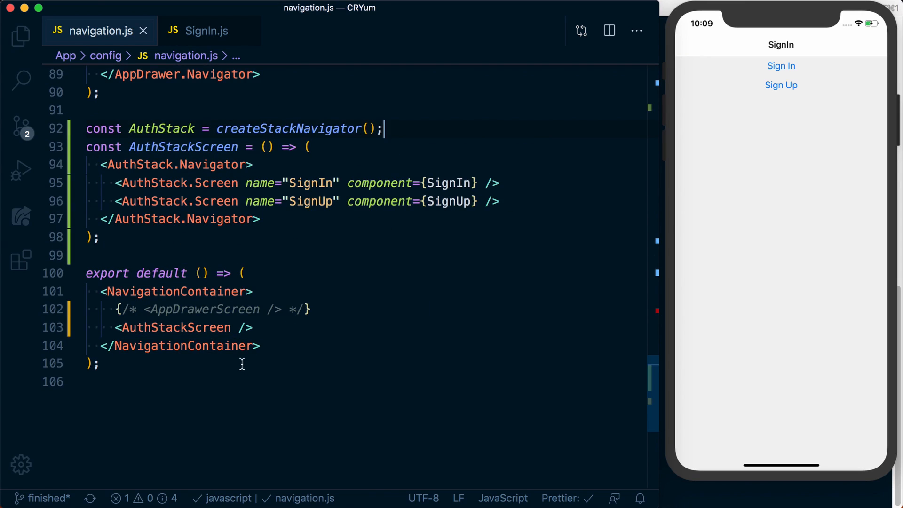
# Turn the default export into a function body with const [isLoading, setIsLoading] = React.useState(true).
pyautogui.scroll(-3)
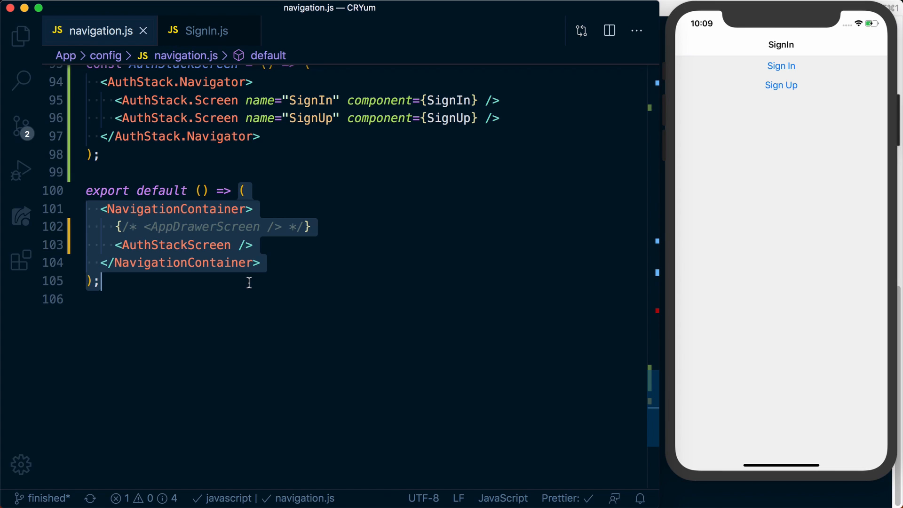
pyautogui.doubleClick(175, 244)
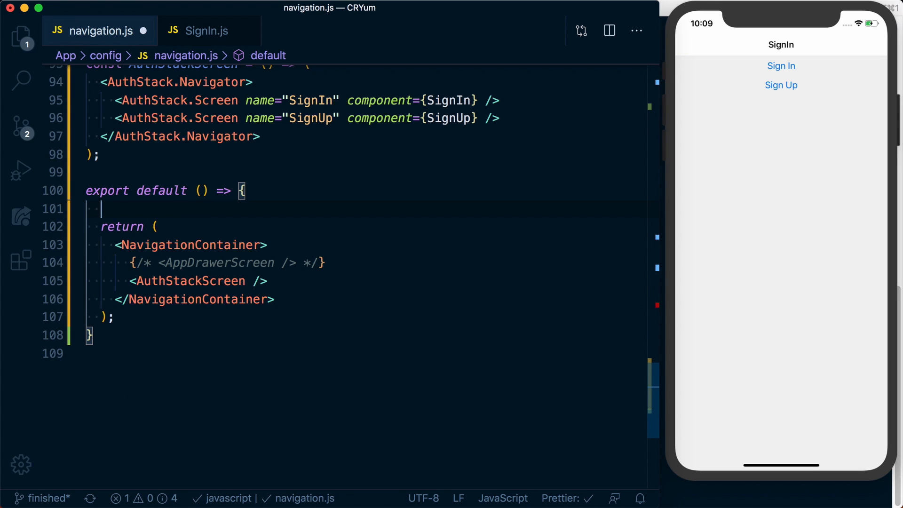
pyautogui.write('const')
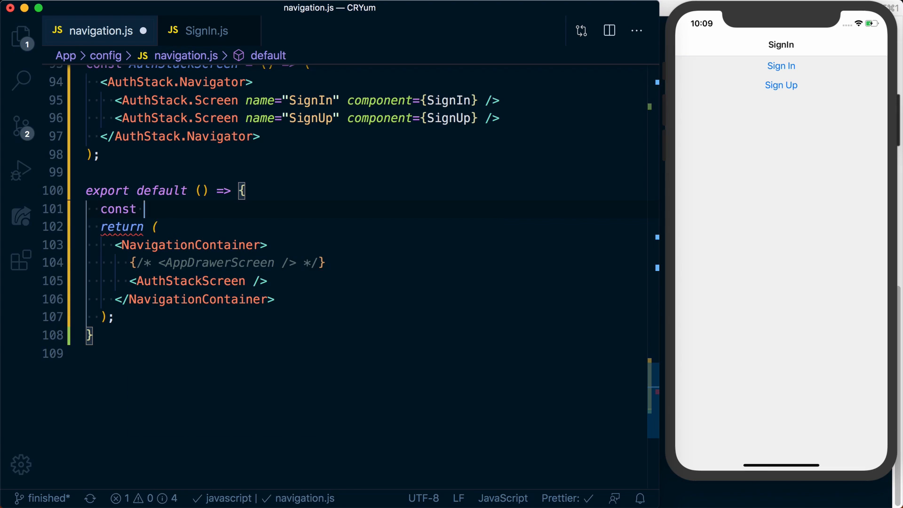
pyautogui.write('[isLoad]')
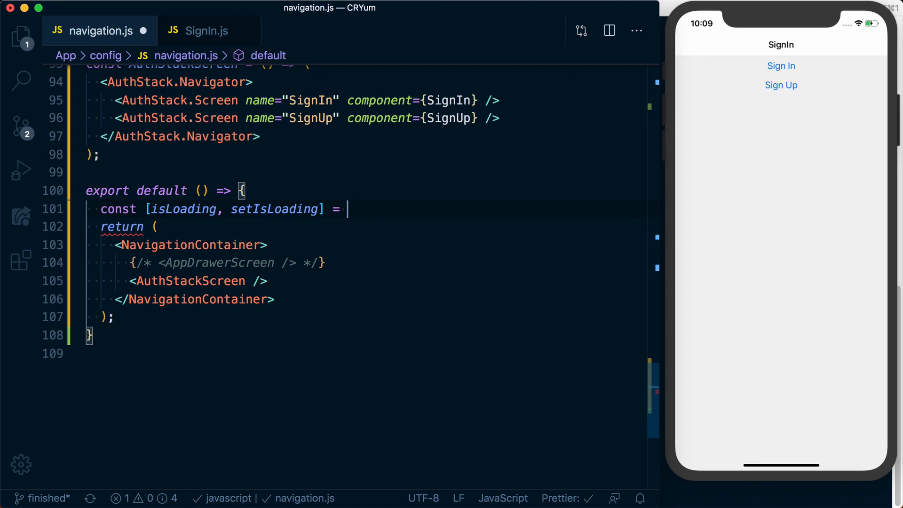
pyautogui.write('React.useState(true);')
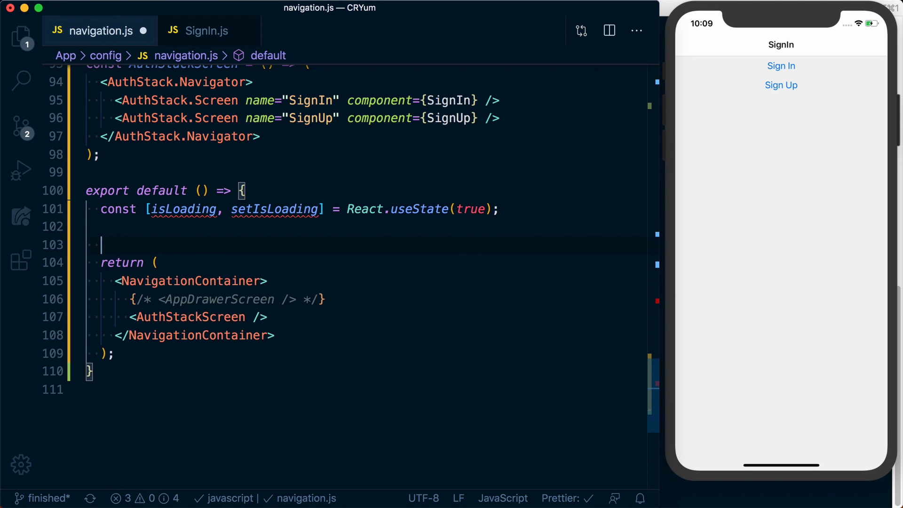
# Begin an if statement with a return below the isLoading state.
pyautogui.write('if (')
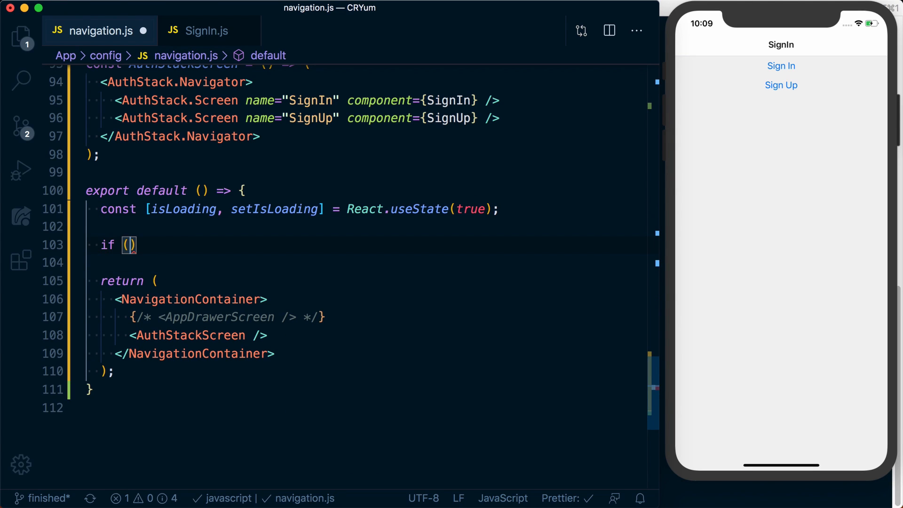
pyautogui.write('re')
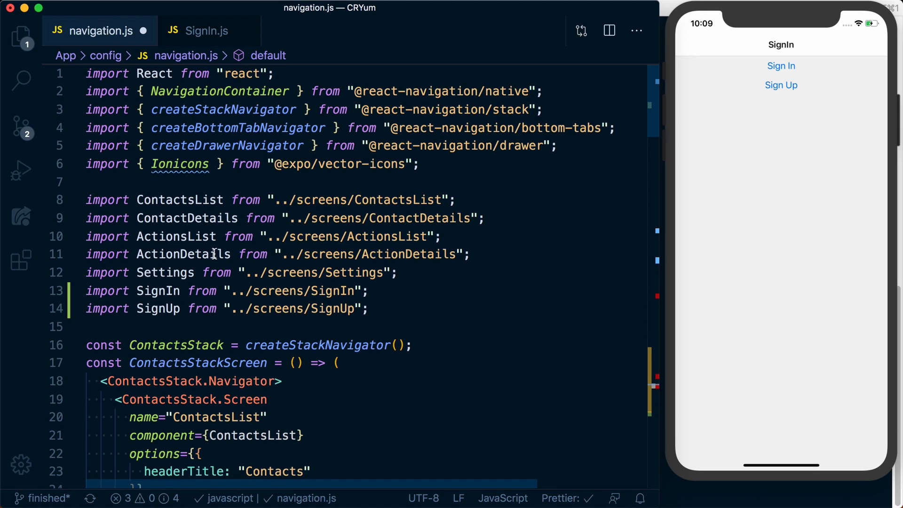
# Import Loading from '../screens/Loading' and return <Loading /> while isLoading is true.
pyautogui.write('import L')
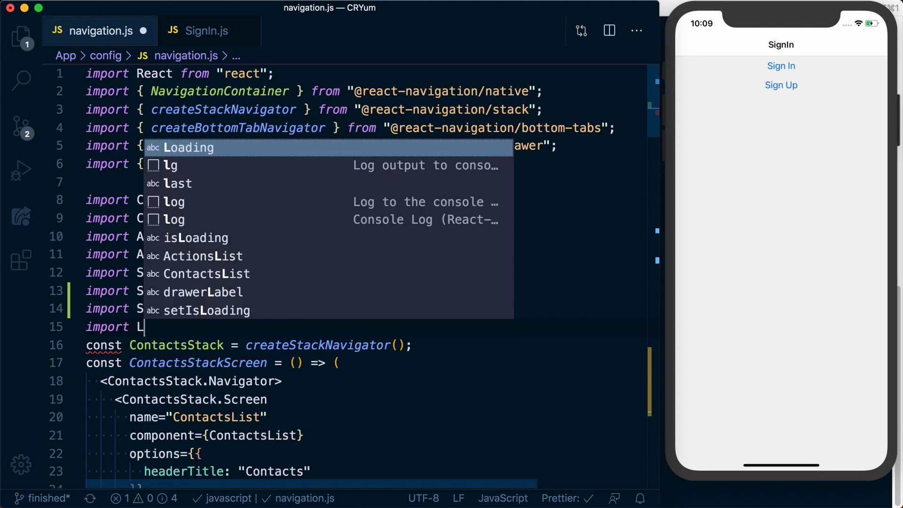
pyautogui.write("Loading from '../screens/Loading';")
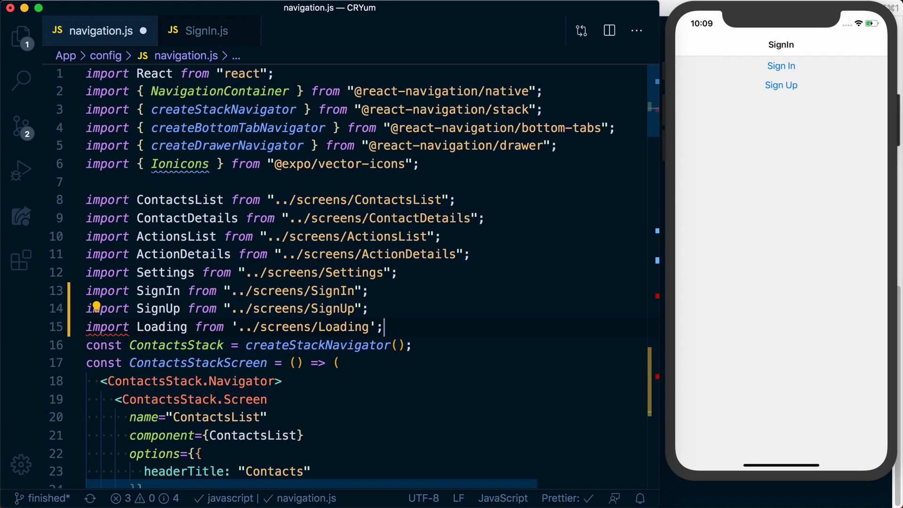
pyautogui.scroll(-3)
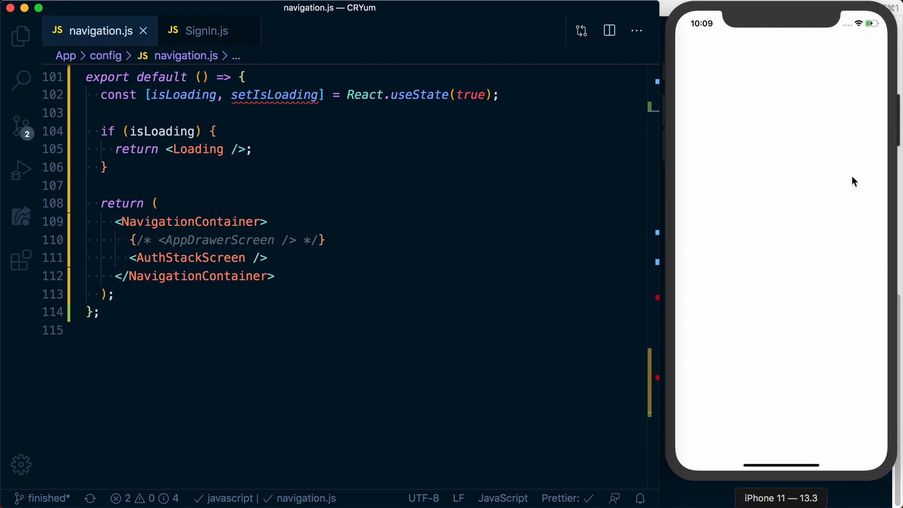
pyautogui.moveTo(794, 102)
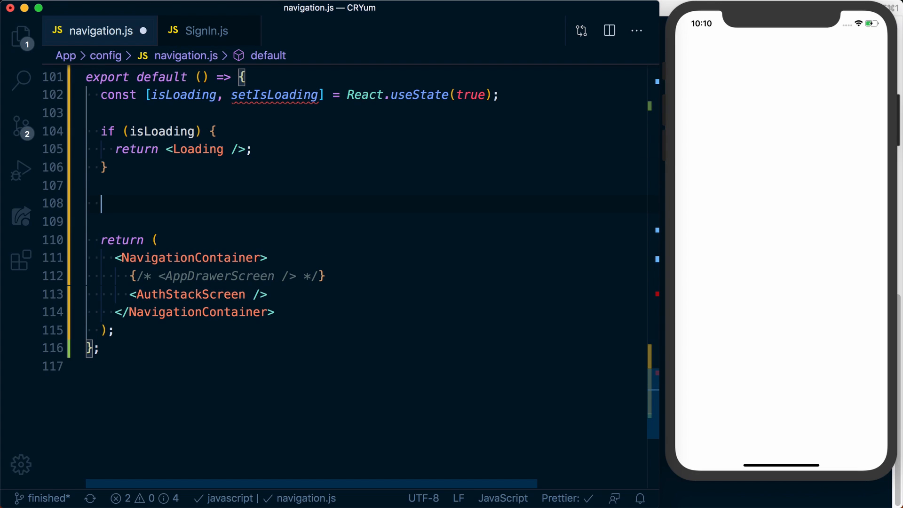
# Add React.useEffect with an empty dependency array containing a setTimeout call.
pyautogui.write('React.useEffect(() => {')
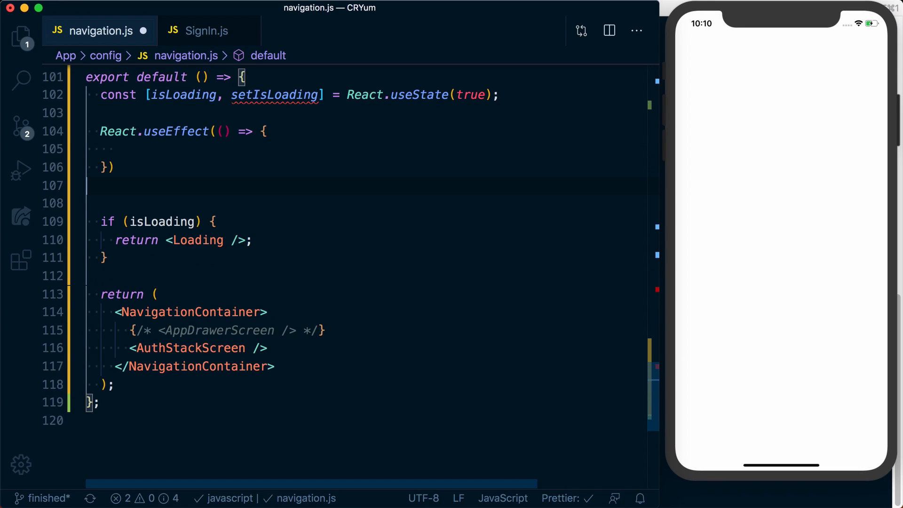
pyautogui.write(', []')
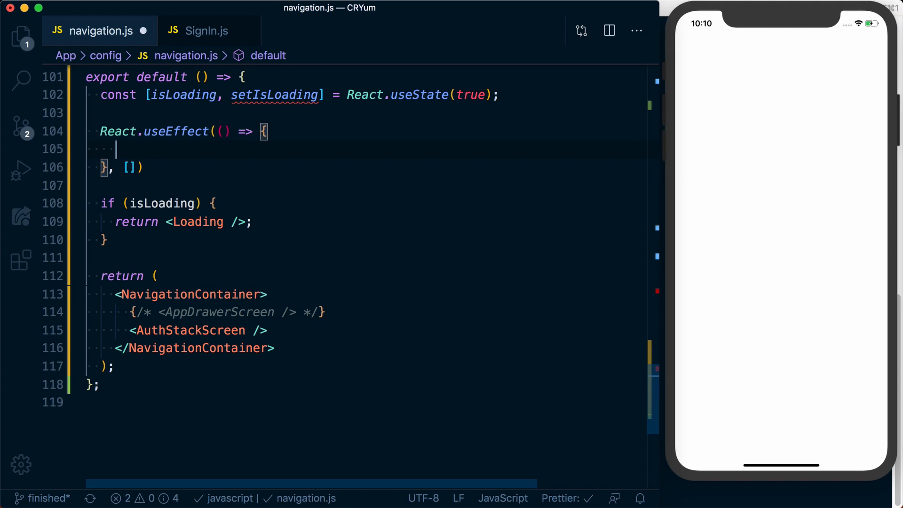
pyautogui.write('setInt')
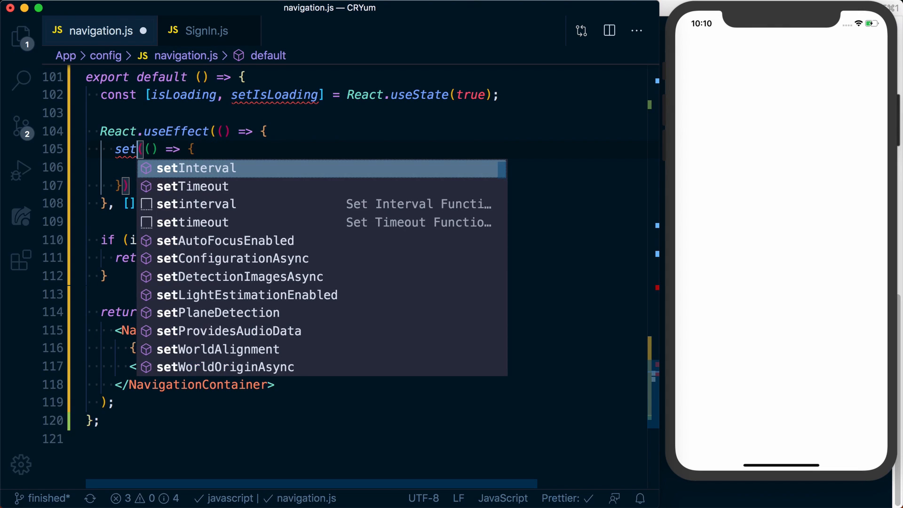
pyautogui.click(192, 186)
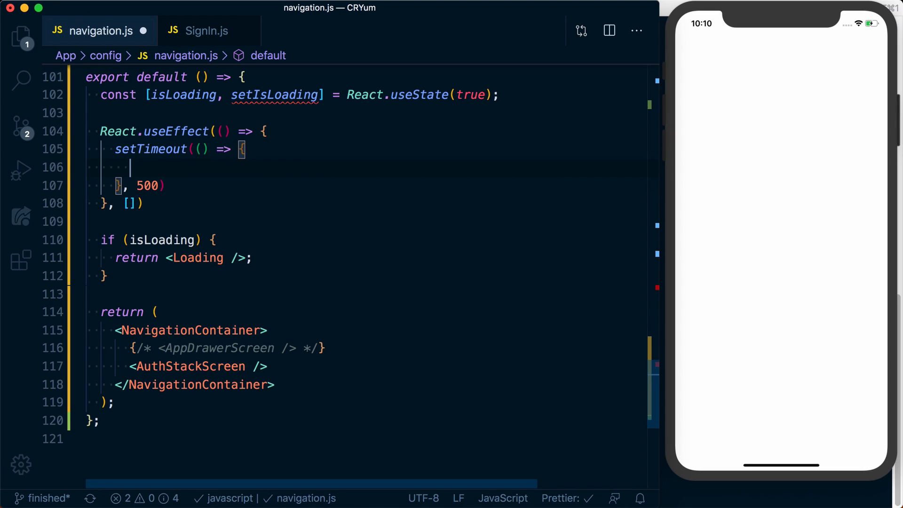
# Call setIsLoading(!isLoading) after 500 ms inside the timeout and save.
pyautogui.write('setInterval')
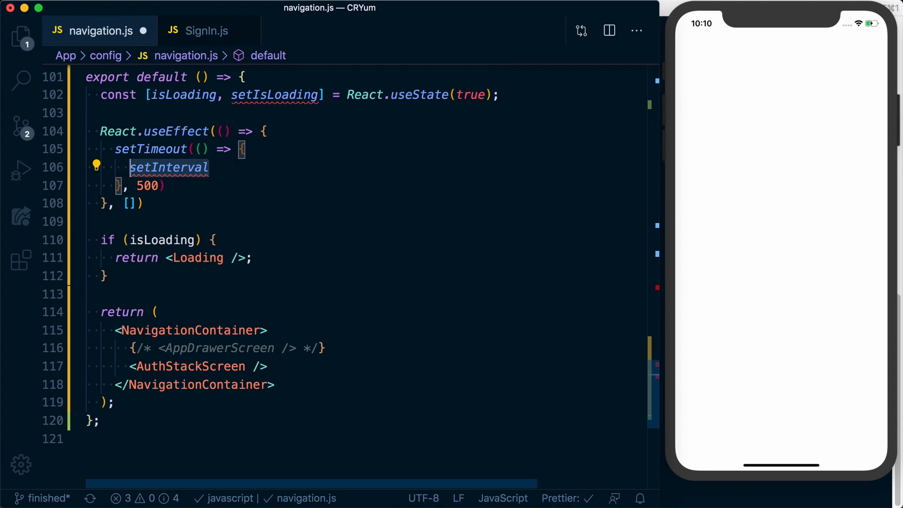
pyautogui.write('setIsLoading()')
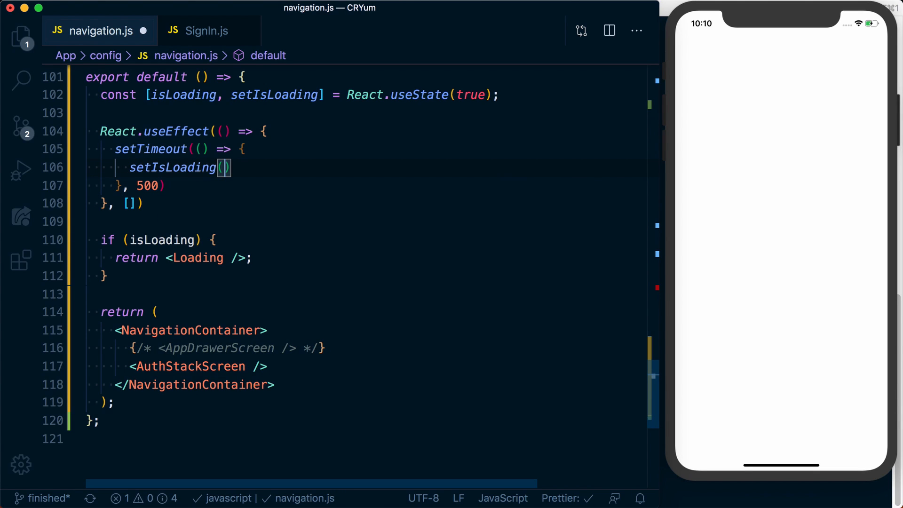
pyautogui.write('!isLoading')
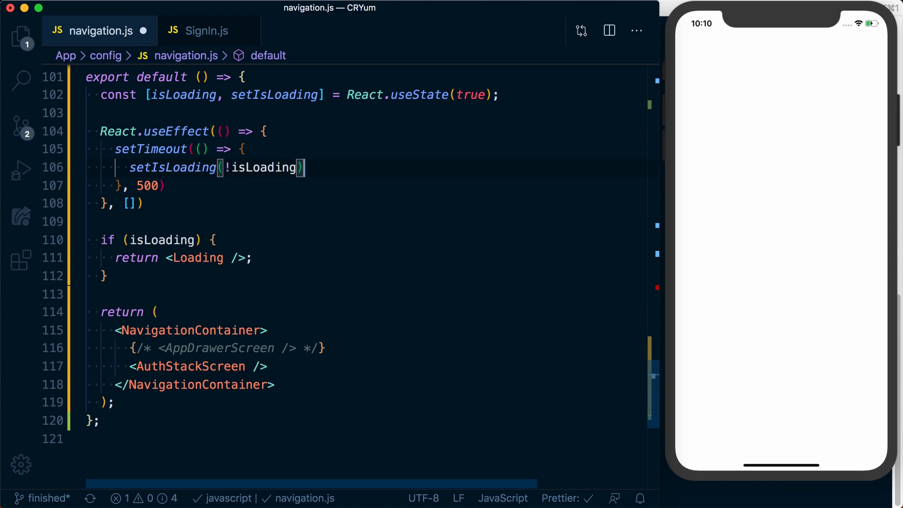
pyautogui.press('cmd+s')
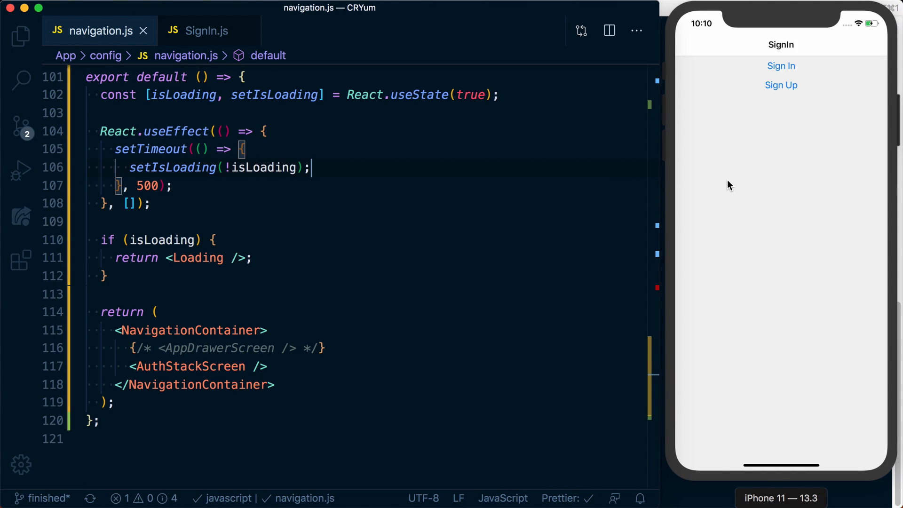
# Write {isLoading ? <Loading /> : <AuthStackScreen />} inside NavigationContainer, removing the early return.
pyautogui.doubleClick(188, 366)
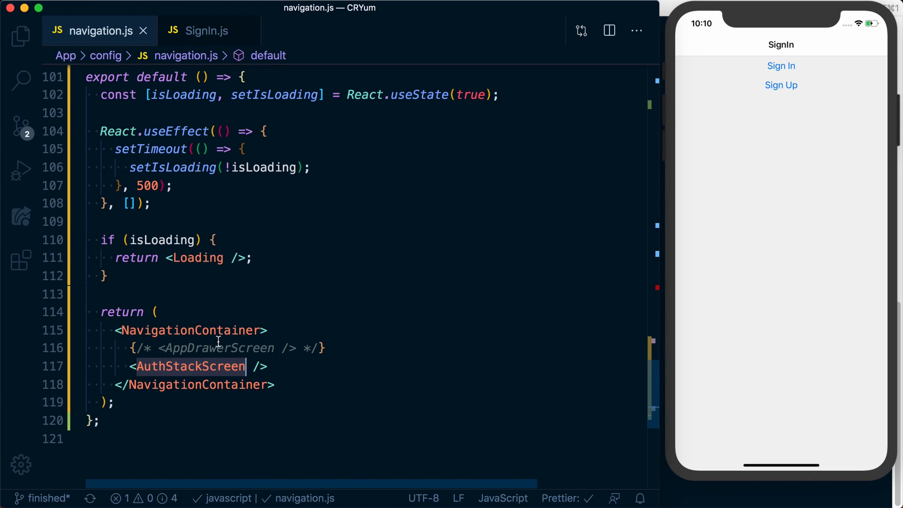
pyautogui.moveTo(244, 276)
pyautogui.write('{isLoading ? <Loading /> : ')
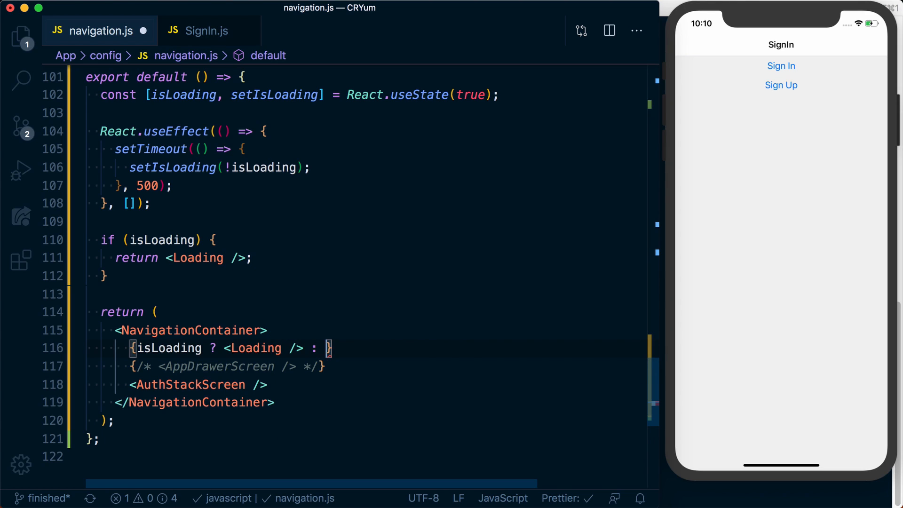
pyautogui.write('<Auth')
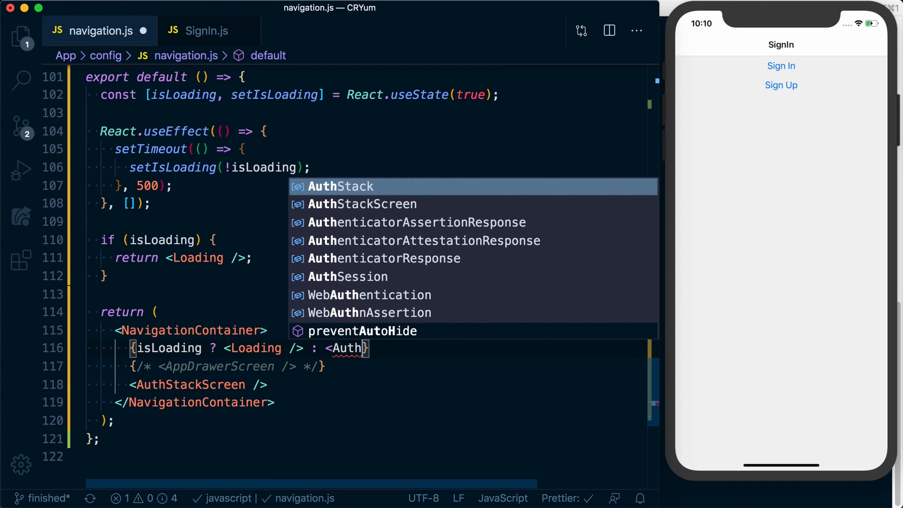
pyautogui.press('Tab')
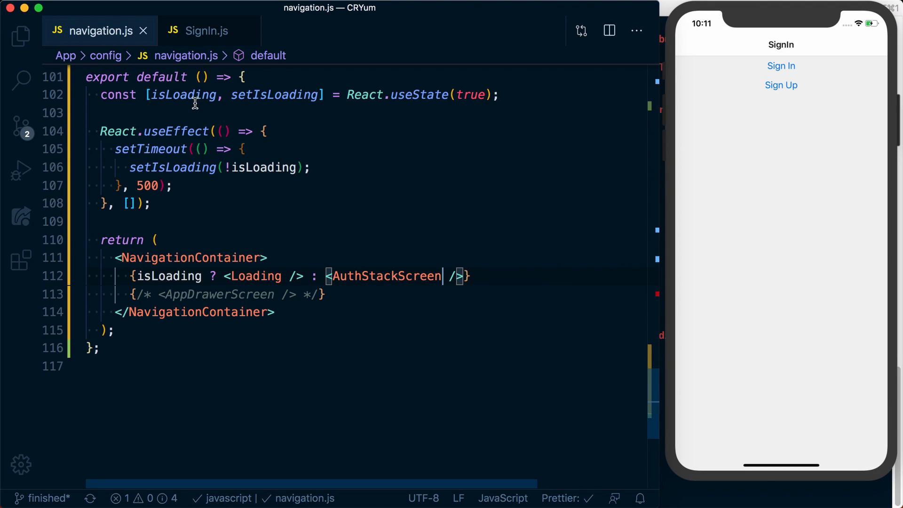
# Add const [user, setUser] = React.useState(null) to the navigation component.
pyautogui.write('const')
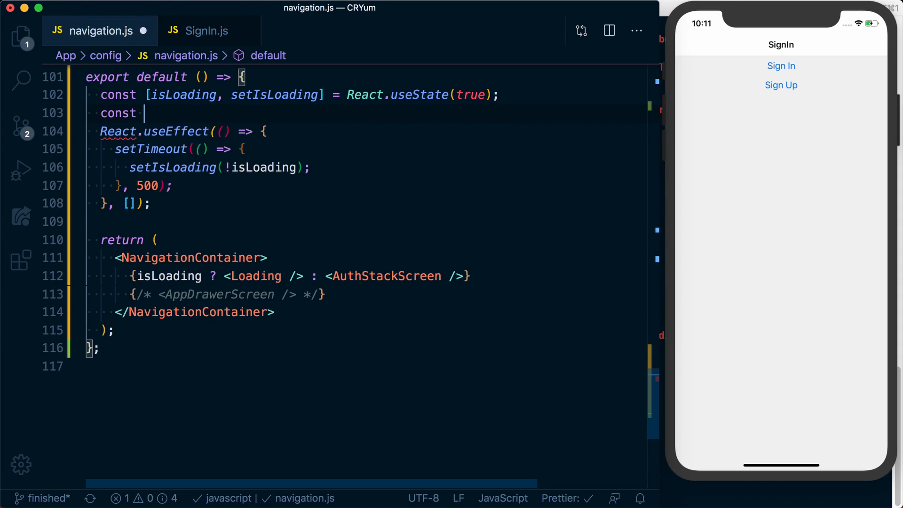
pyautogui.write('[is')
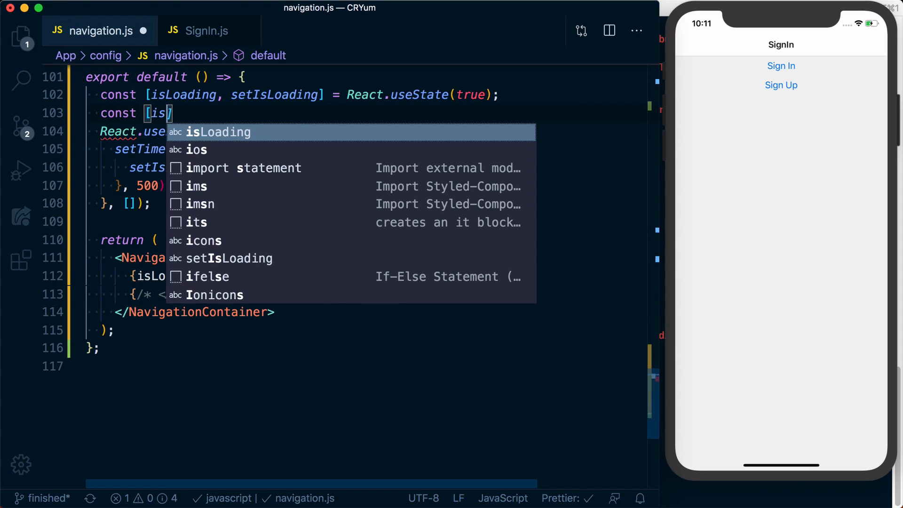
pyautogui.write('ValidUser,')
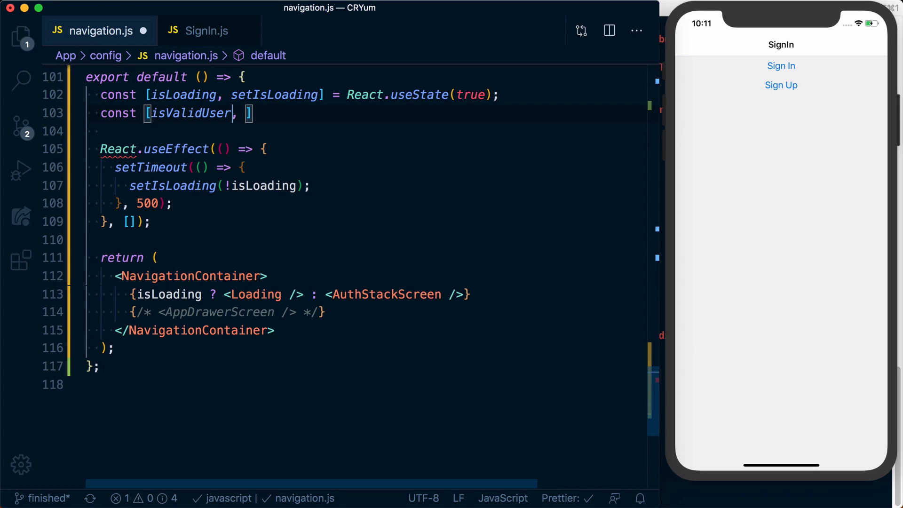
pyautogui.write('user')
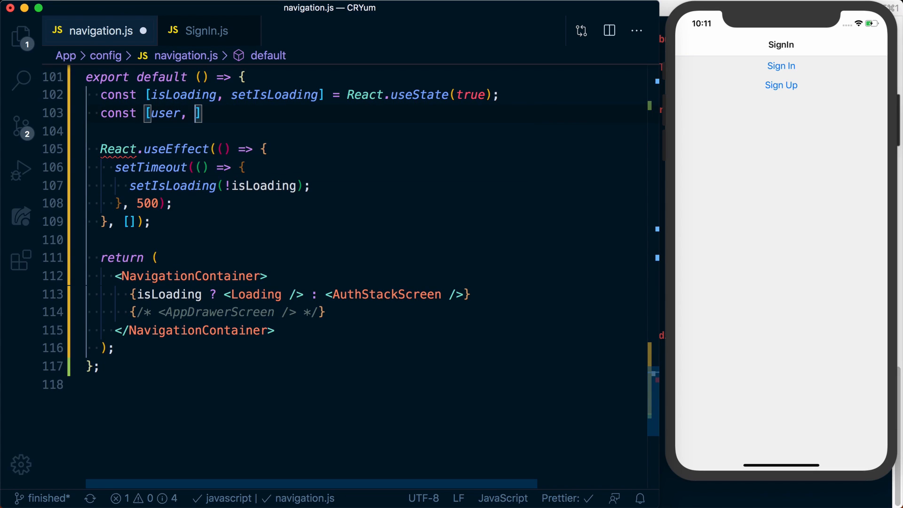
pyautogui.write('setUser] =')
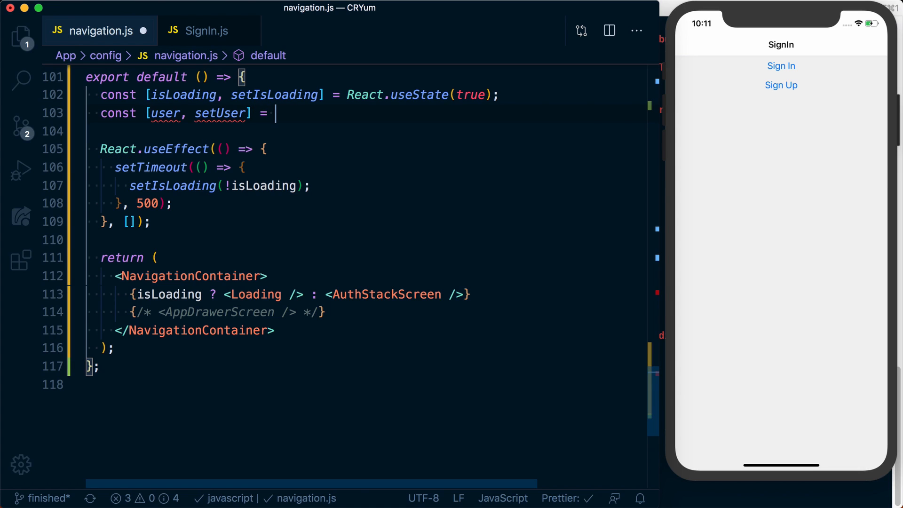
pyautogui.write('React.useState(null);')
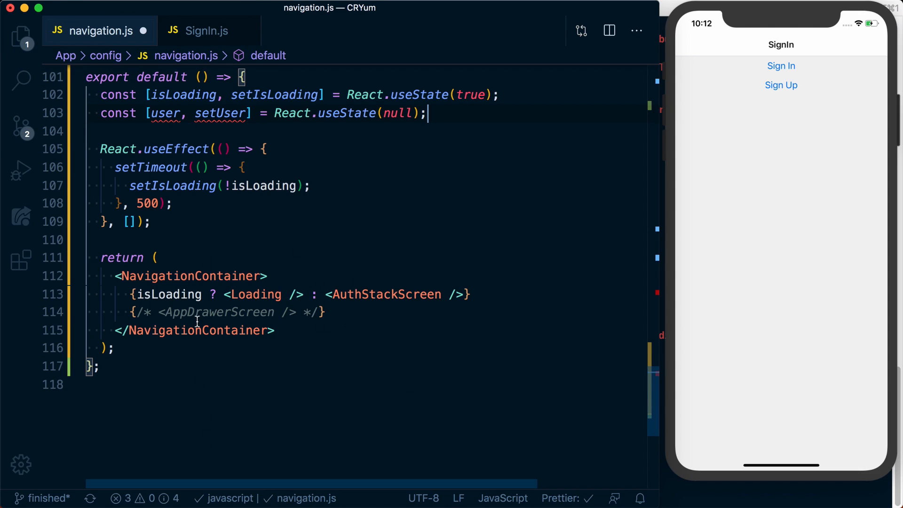
# Select the AuthStackScreen branch of the ternary for replacement.
pyautogui.doubleClick(218, 312)
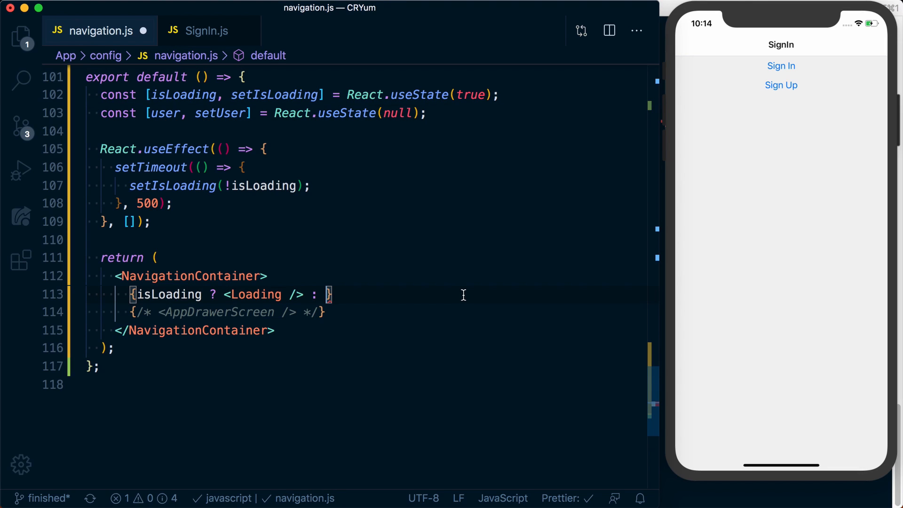
# Extend the ternary with user ? <AppDrawerScreen /> : <AuthStackScreen /> and let Prettier format it.
pyautogui.write('user')
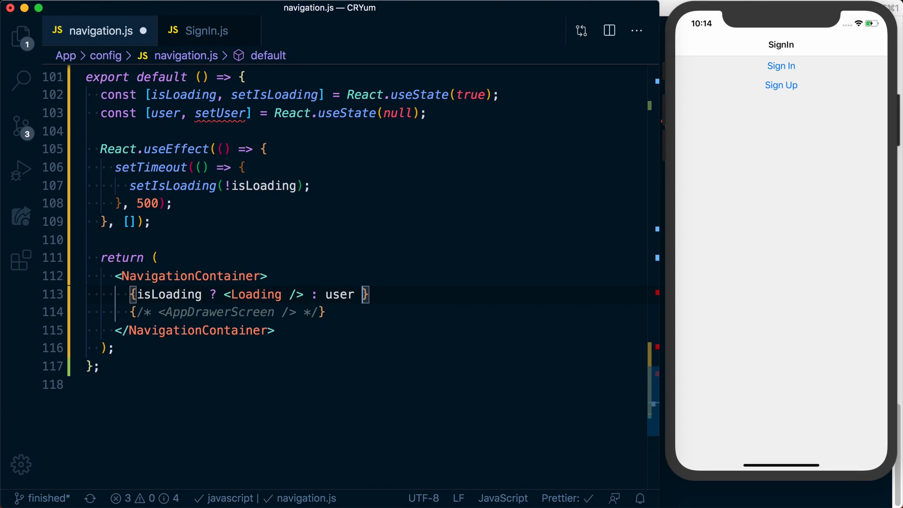
pyautogui.write('?')
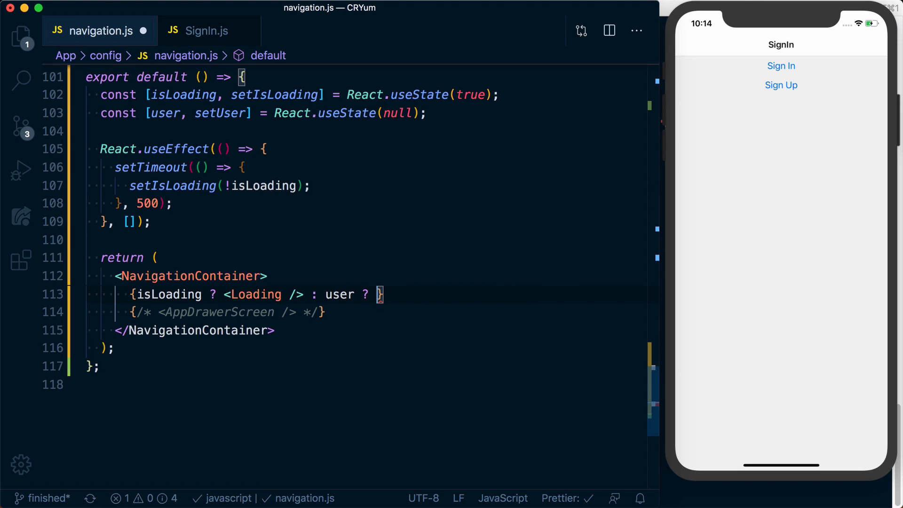
pyautogui.write('<AppDrawerScreen />')
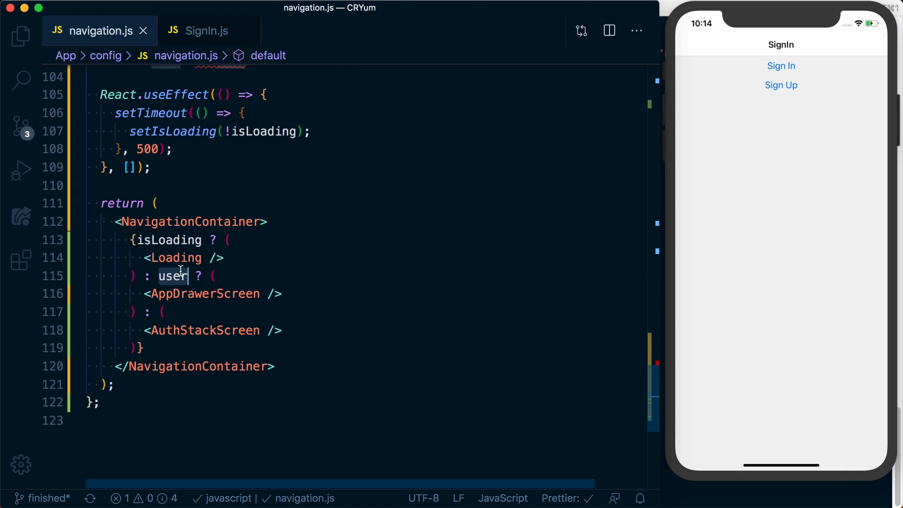
pyautogui.doubleClick(205, 330)
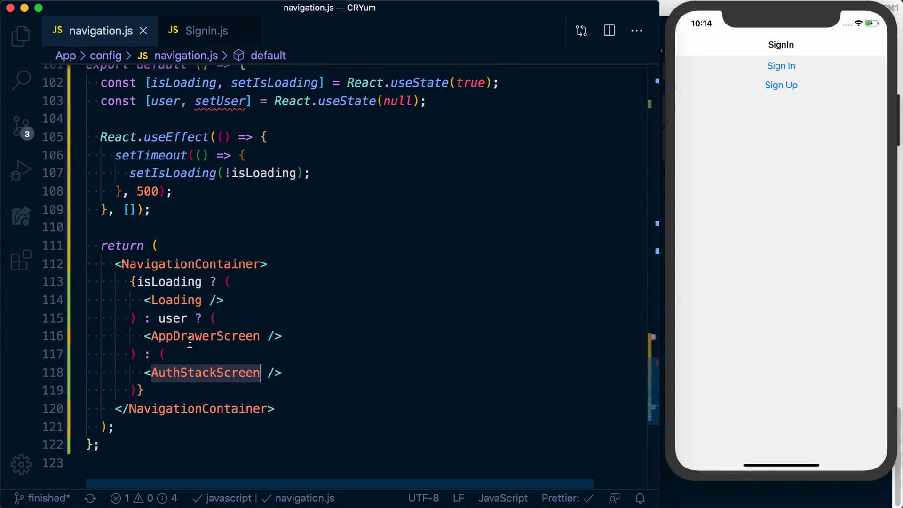
pyautogui.click(174, 192)
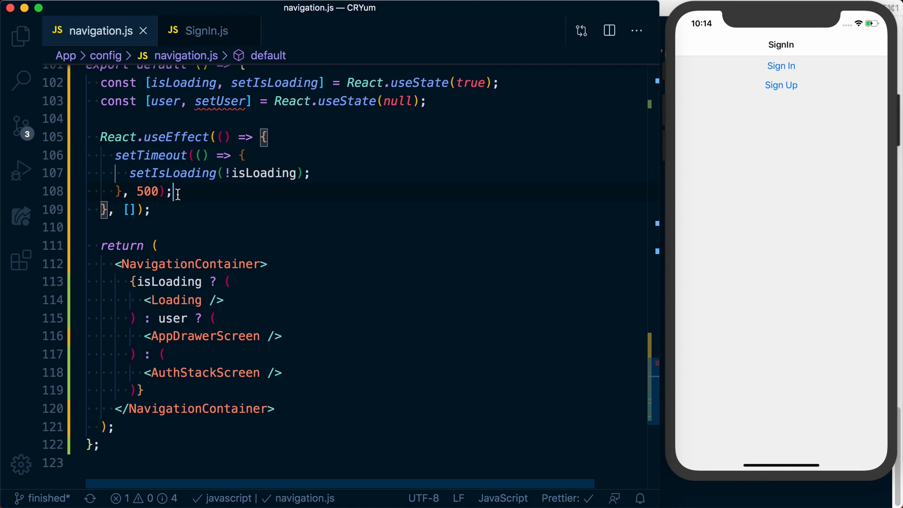
# Try a second setTimeout that calls setUser({}) after the loading timeout.
pyautogui.write('setTimeout(() => {')
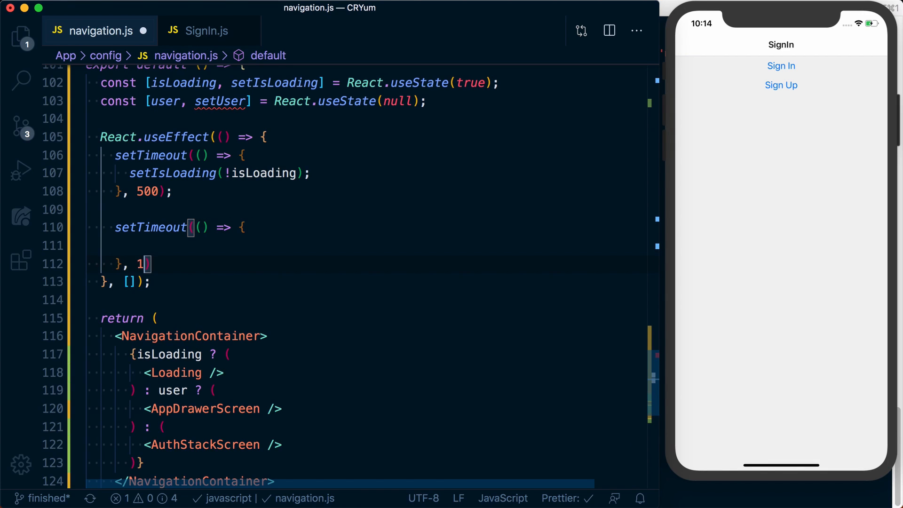
pyautogui.write('000')
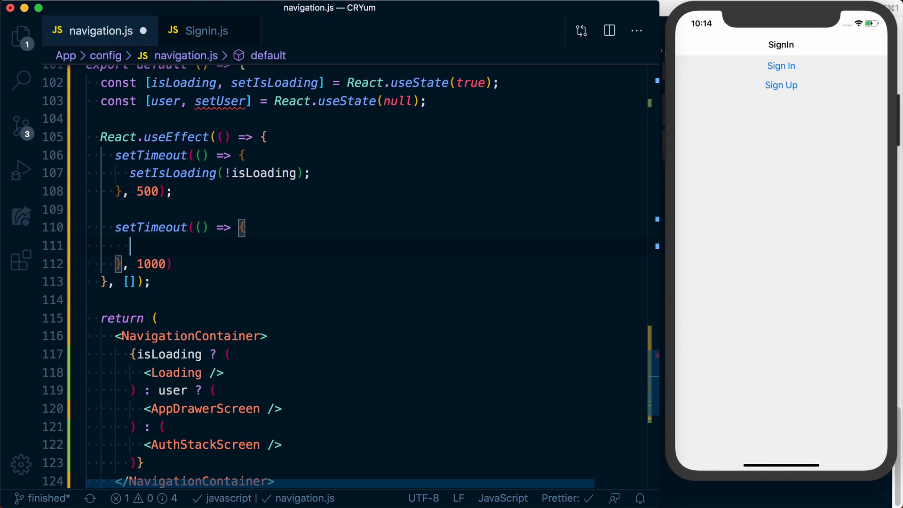
pyautogui.write('setUser(t')
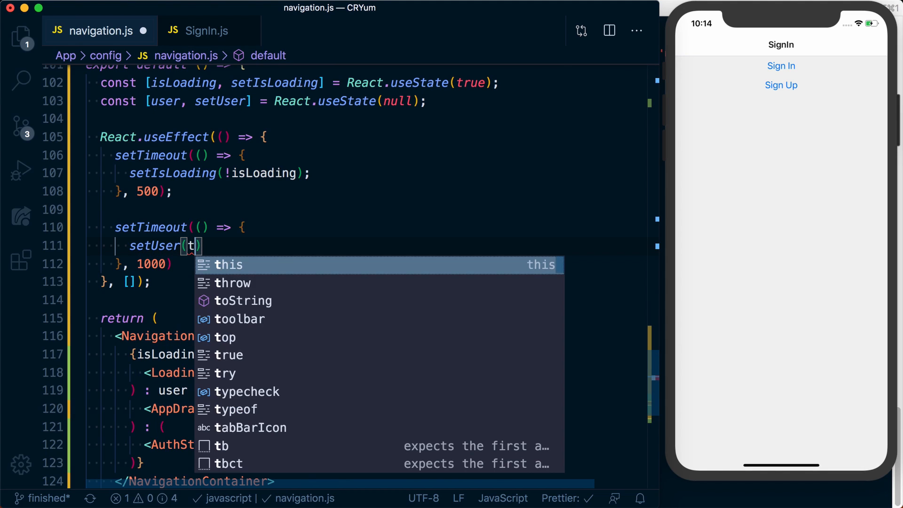
pyautogui.write('{}')
pyautogui.write('se')
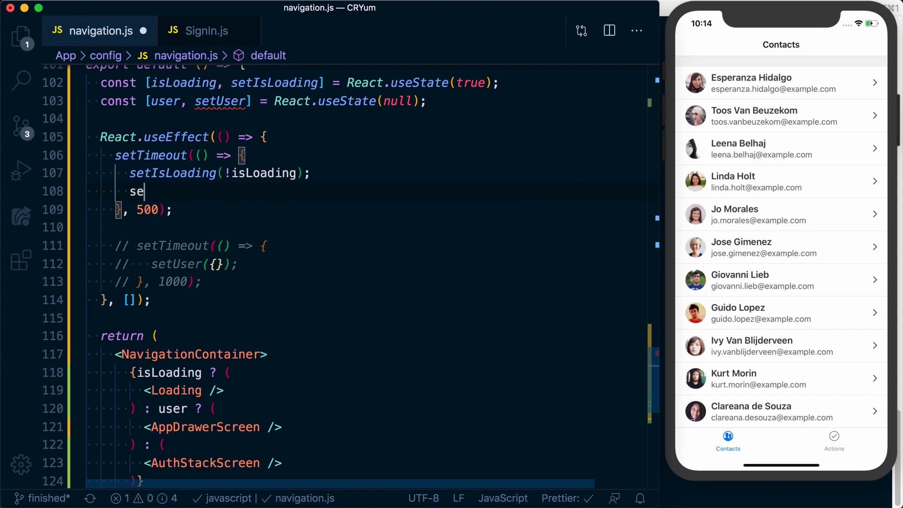
# Move setUser({}) into the existing timeout after setIsLoading and save.
pyautogui.write('tUser(')
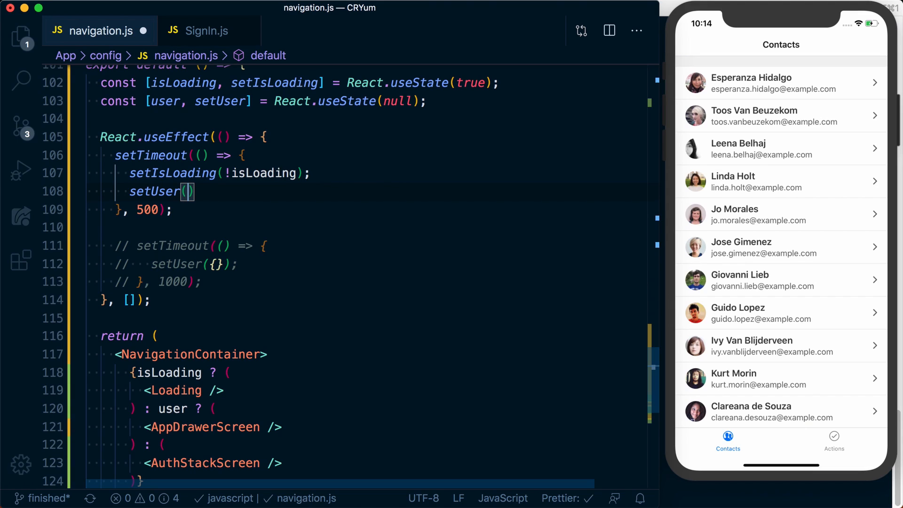
pyautogui.write('{}')
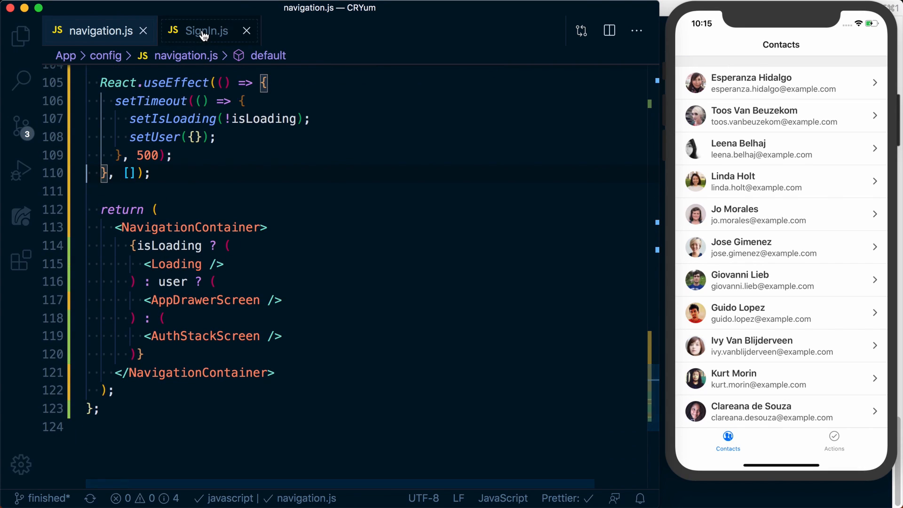
pyautogui.click(207, 30)
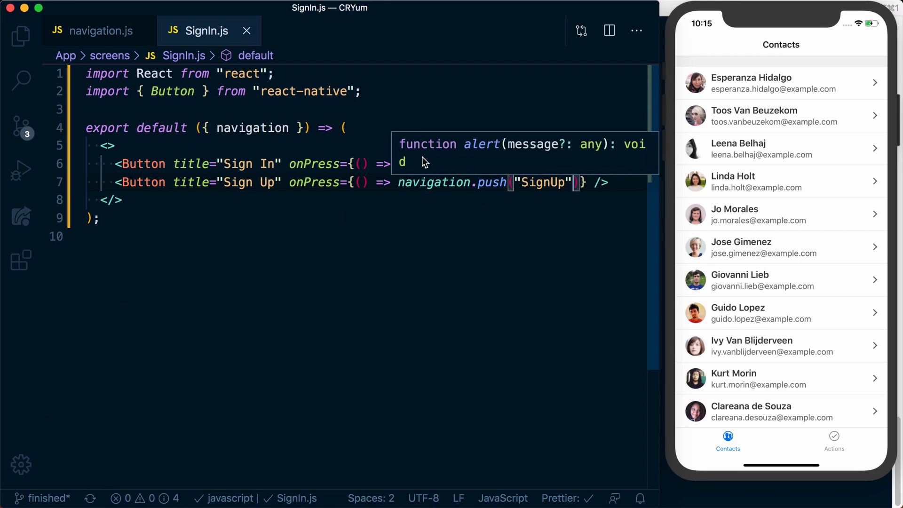
pyautogui.click(95, 30)
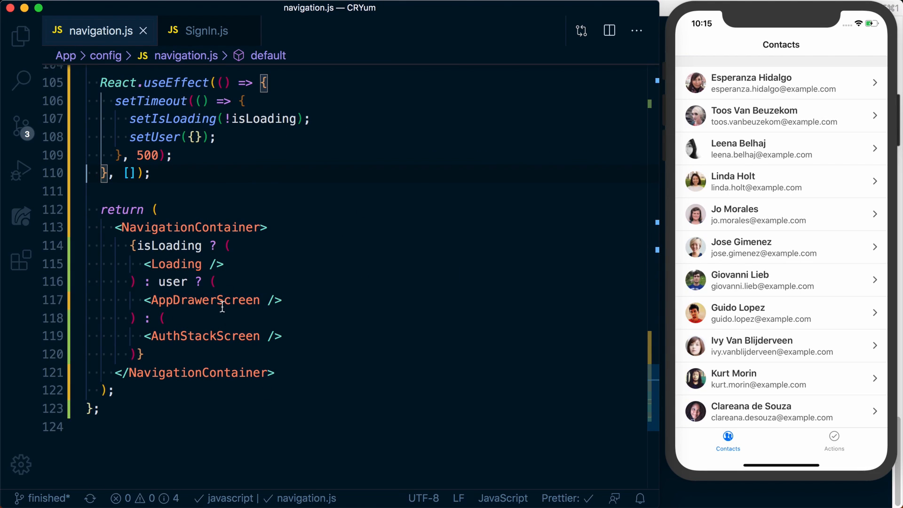
pyautogui.click(204, 30)
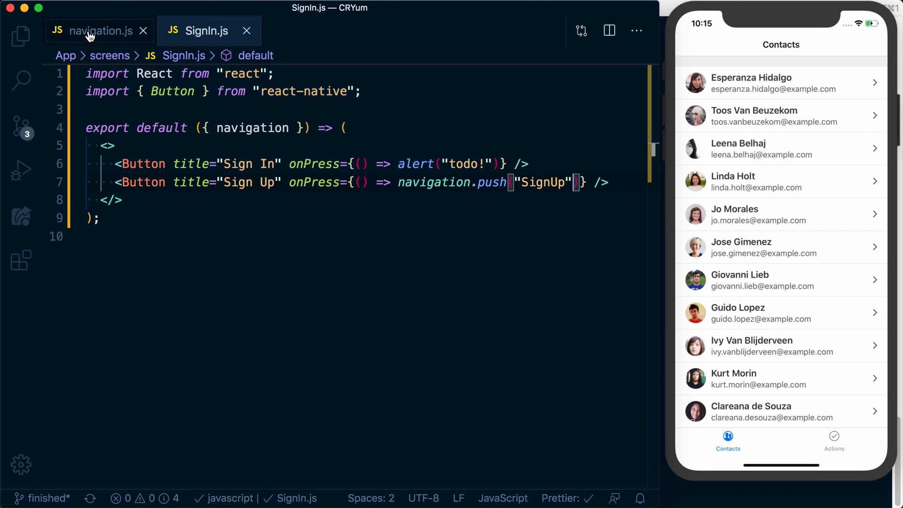
pyautogui.click(94, 31)
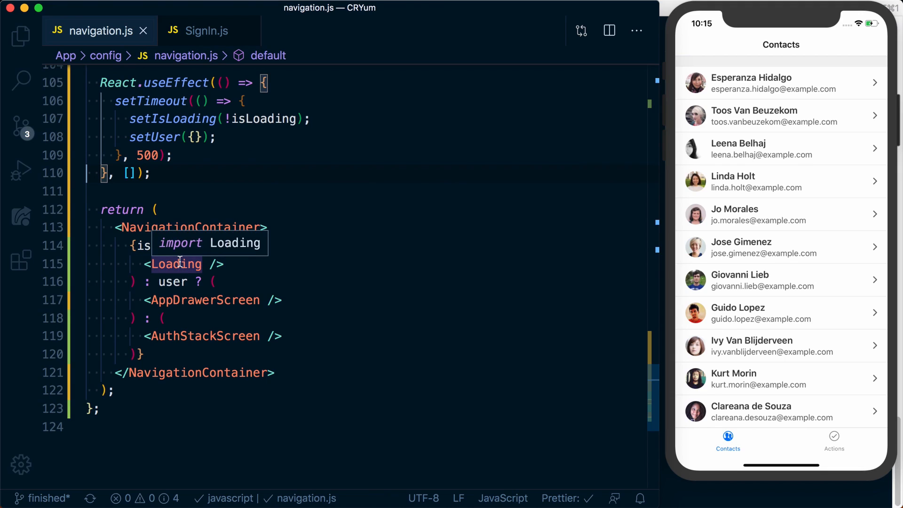
pyautogui.moveTo(199, 33)
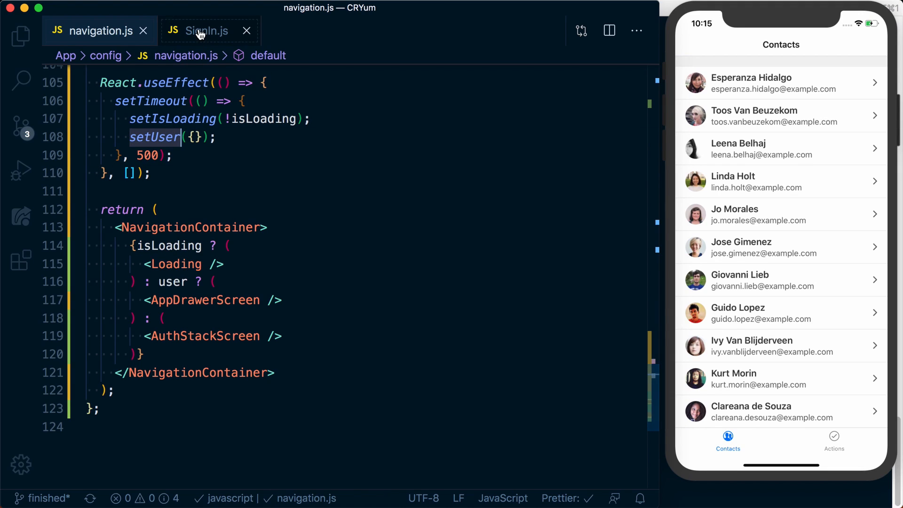
pyautogui.click(205, 31)
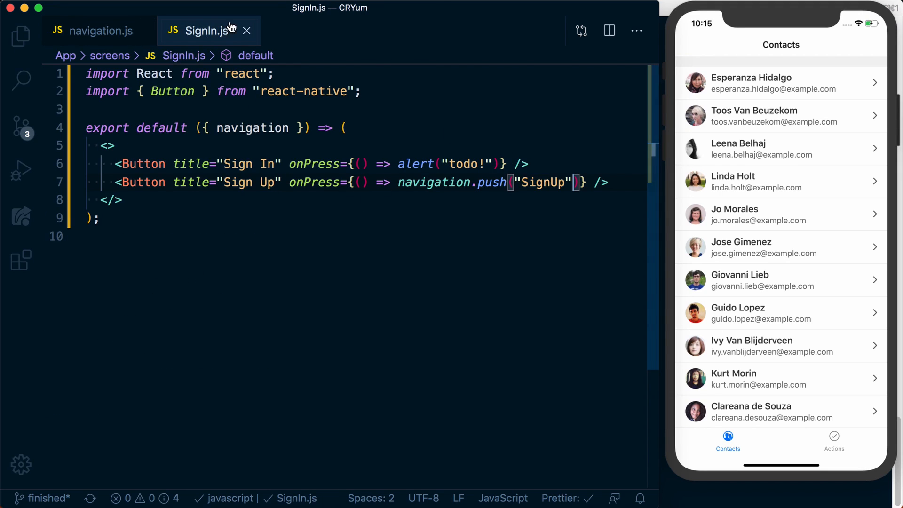
pyautogui.click(94, 30)
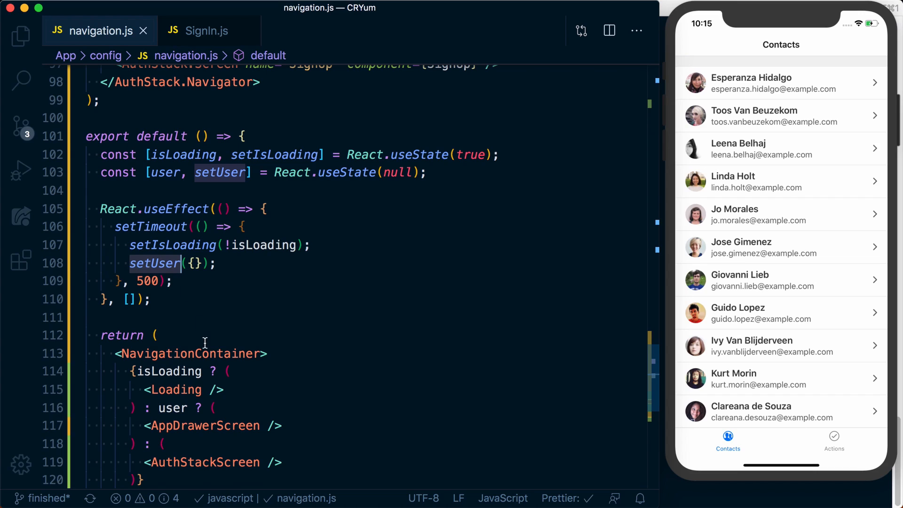
pyautogui.scroll(-3)
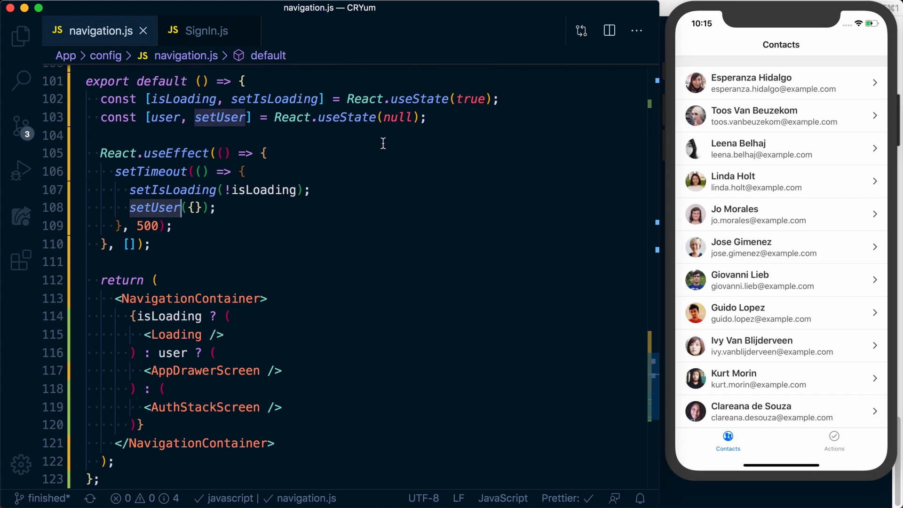
pyautogui.moveTo(152, 154)
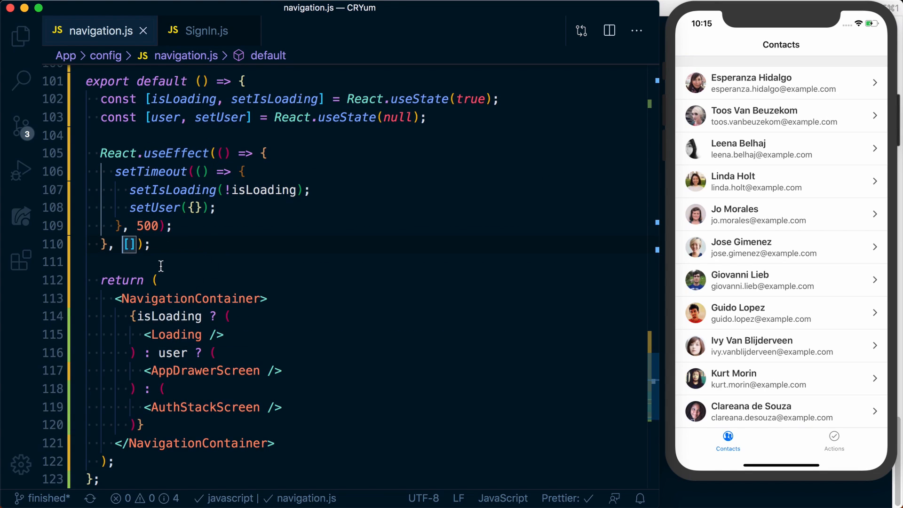
pyautogui.moveTo(171, 211)
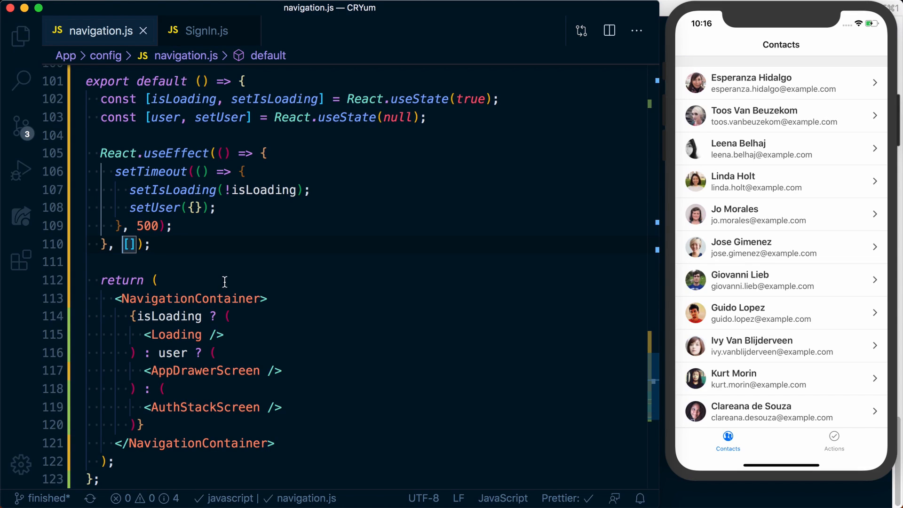
pyautogui.scroll(-3)
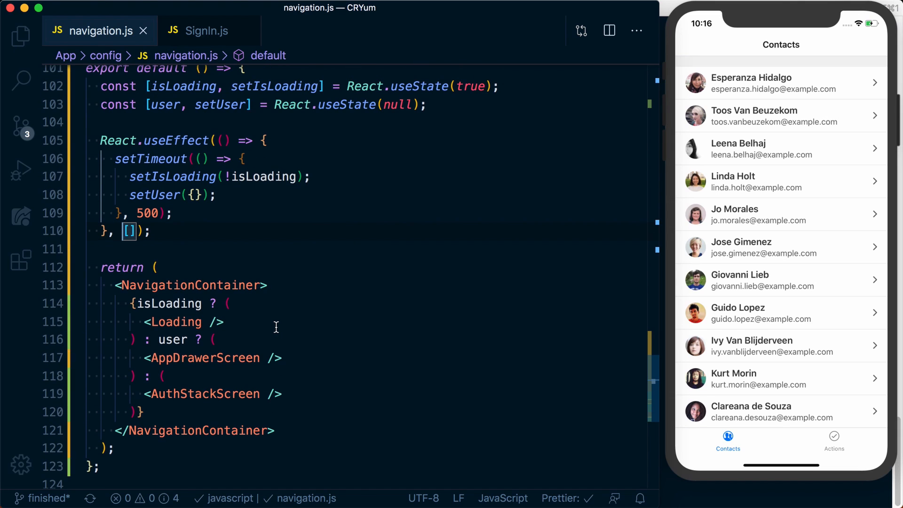